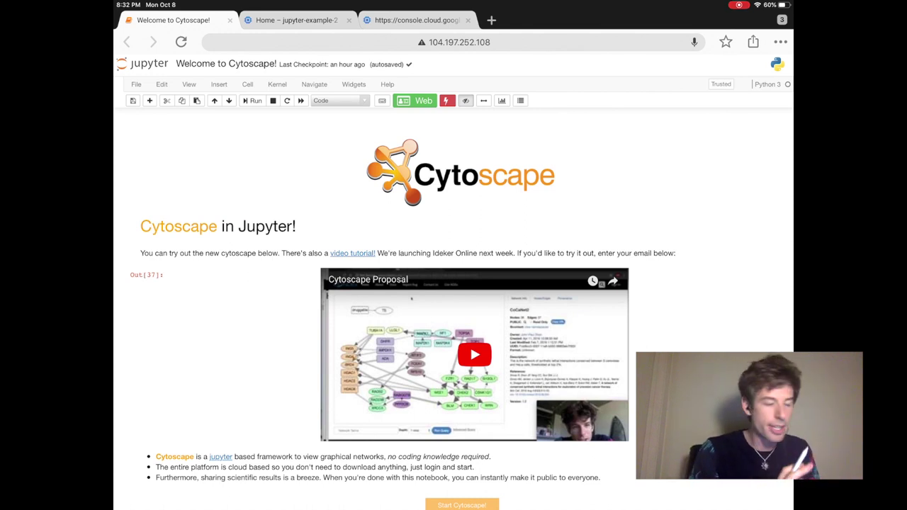
- Sketch a black 'computer' box enclosing the Jupyter website box
scroll("down", 3)
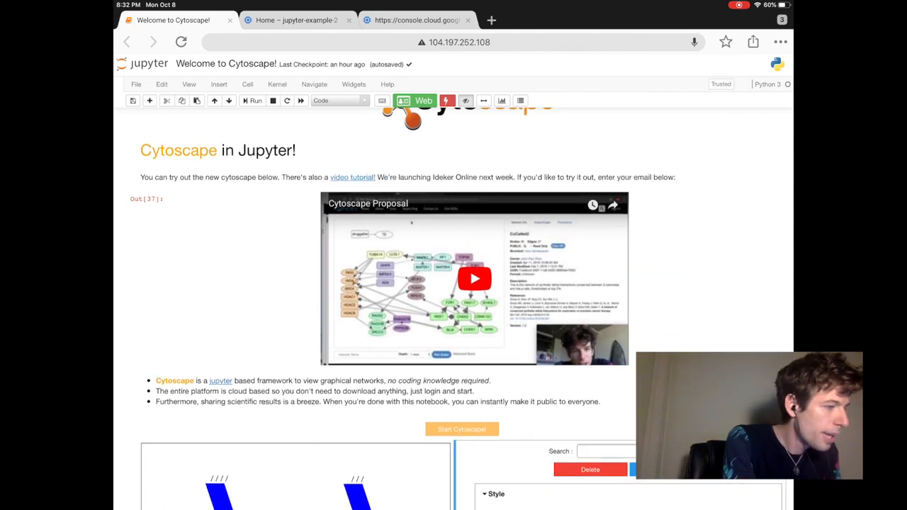
scroll("down", 3)
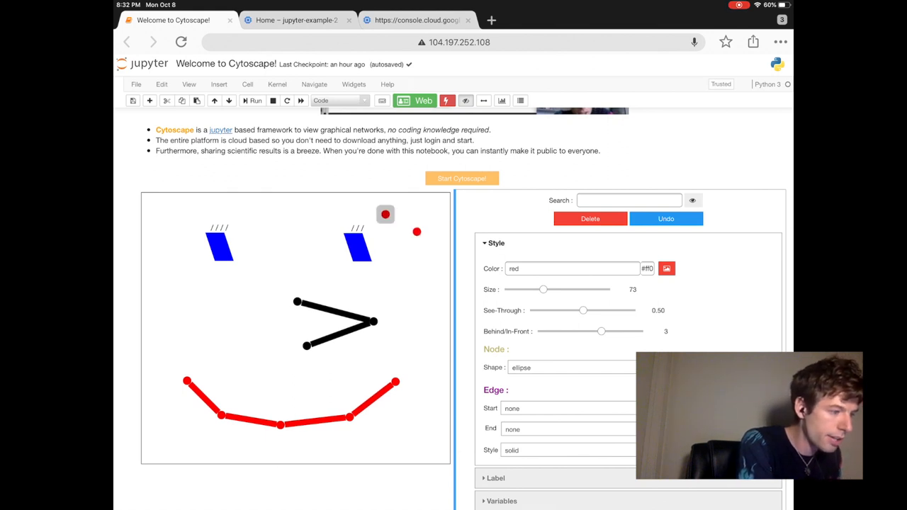
left_click_drag(386, 215, 417, 232)
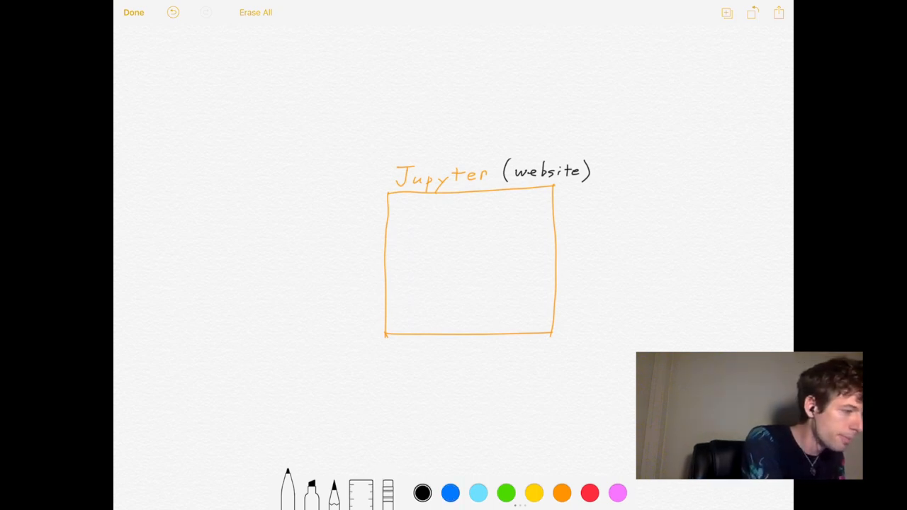
left_click_drag(340, 144, 338, 347)
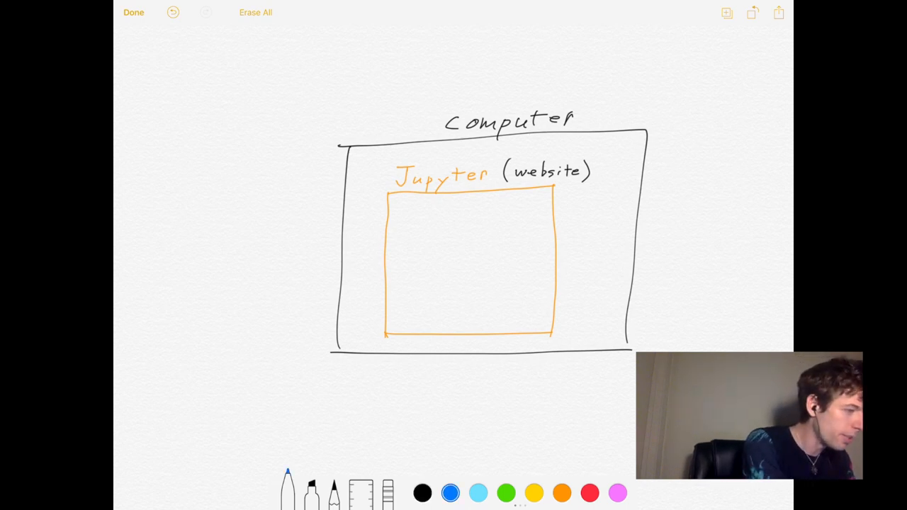
- Draw a larger blue outer box around the computer sketch and begin its label
left_click_drag(309, 92, 697, 382)
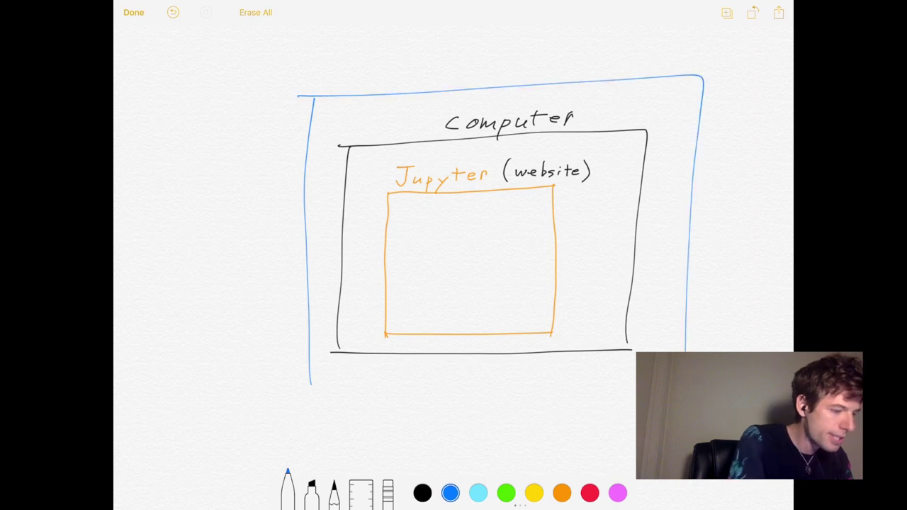
left_click_drag(300, 385, 624, 382)
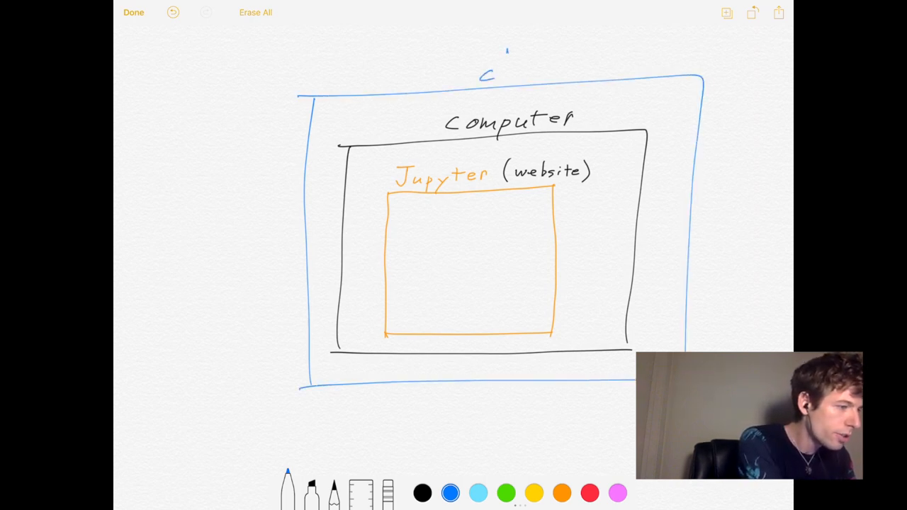
type("loud.google.com")
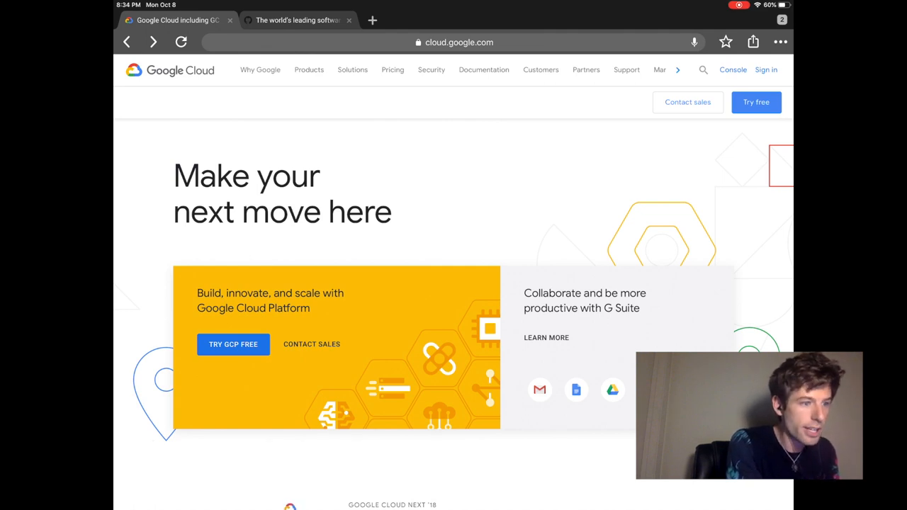
- Go from the Google Cloud homepage to the jupyter-example-2 console dashboard
left_click(181, 43)
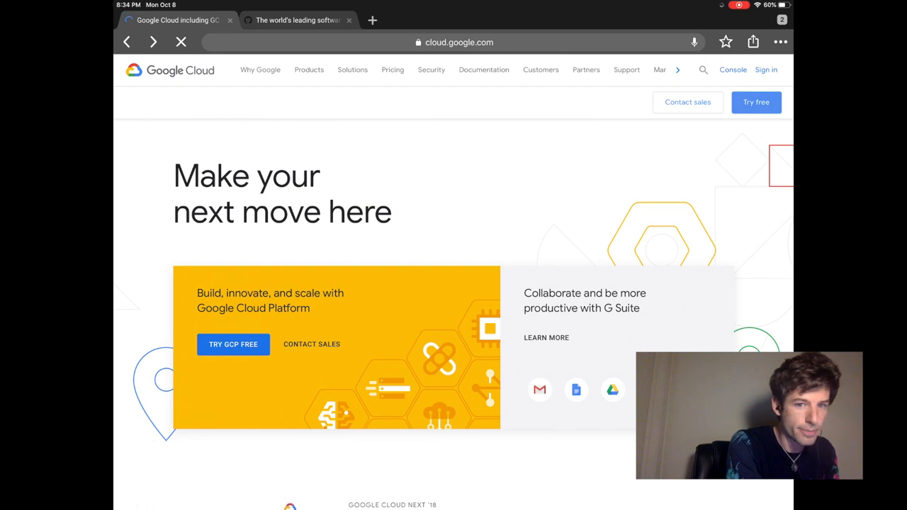
left_click(765, 69)
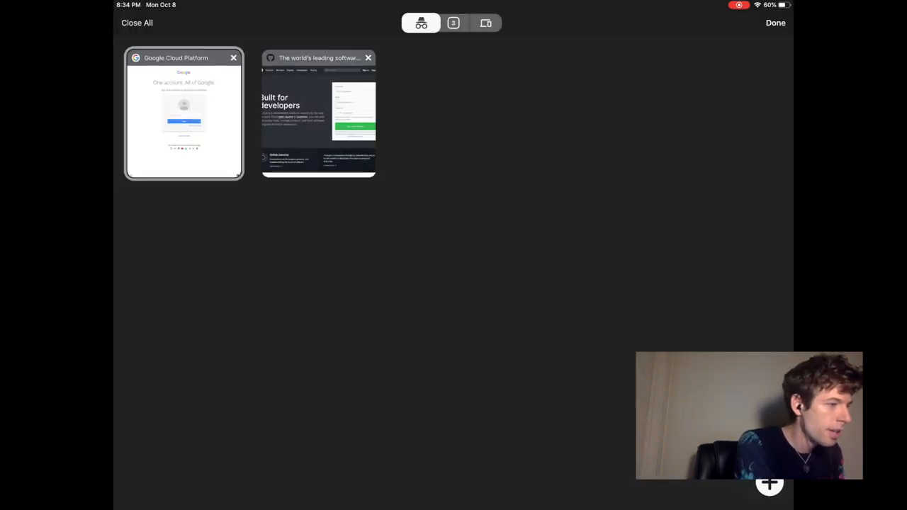
left_click(184, 116)
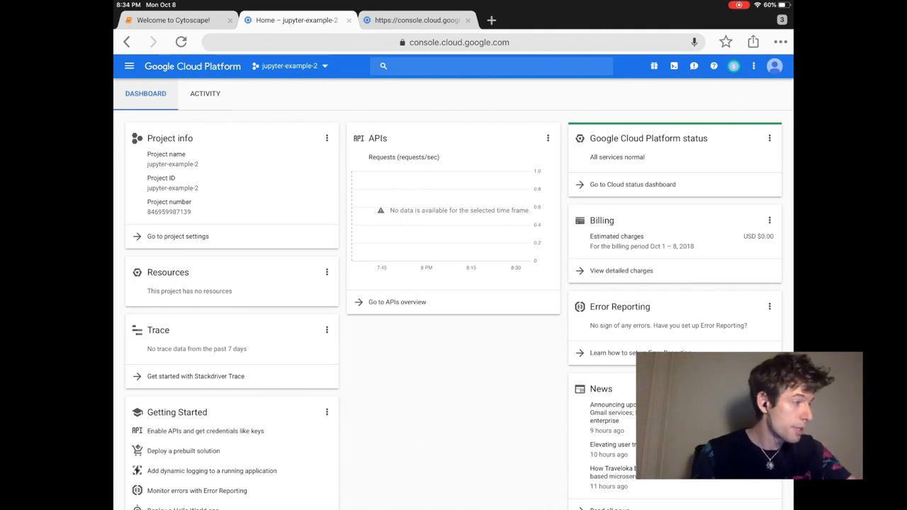
- Navigate the console menu to Container Registry > Images, which reports its API is not enabled
left_click(129, 66)
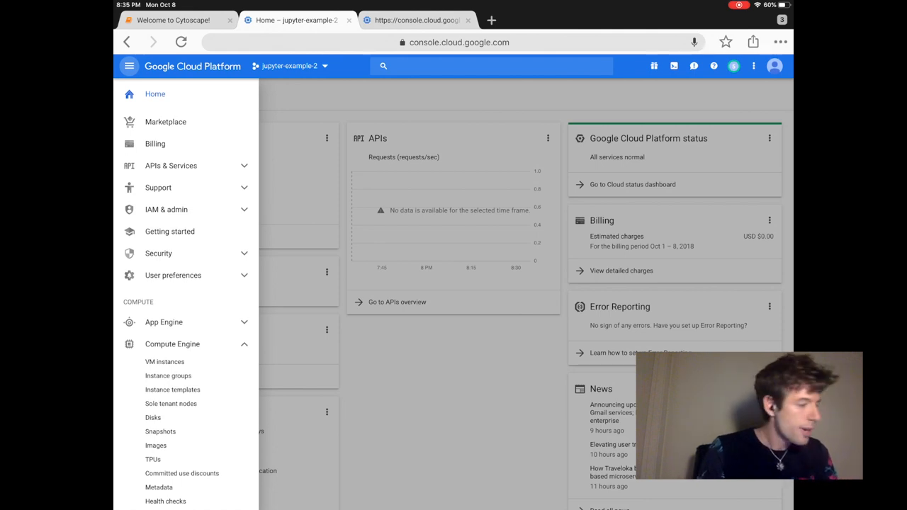
scroll("down", 3)
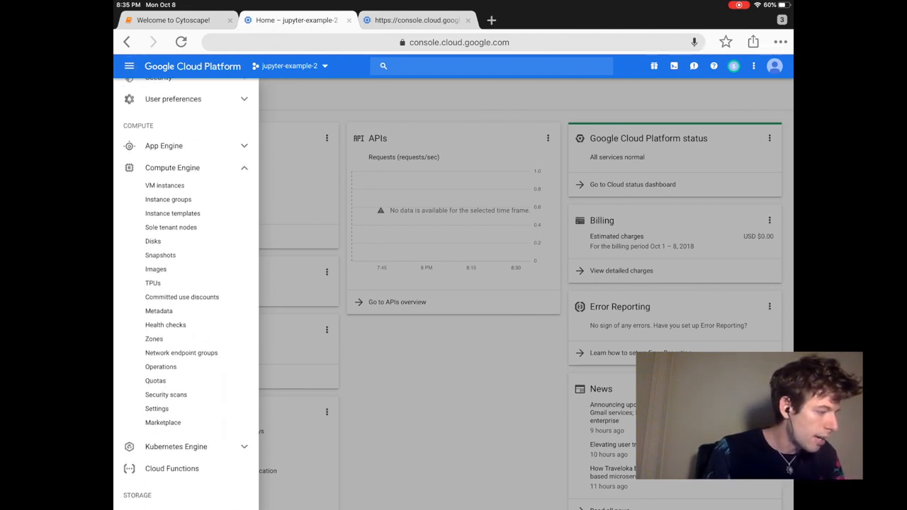
scroll("down", 3)
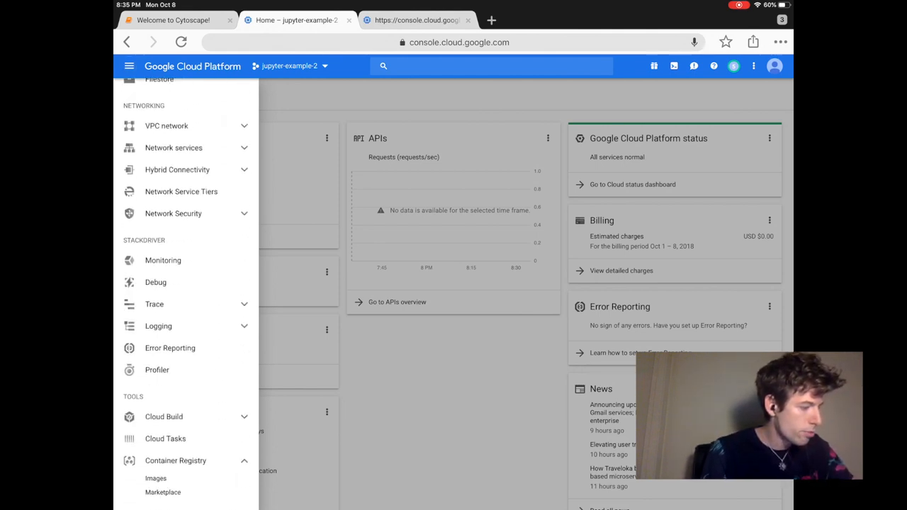
scroll("down", 3)
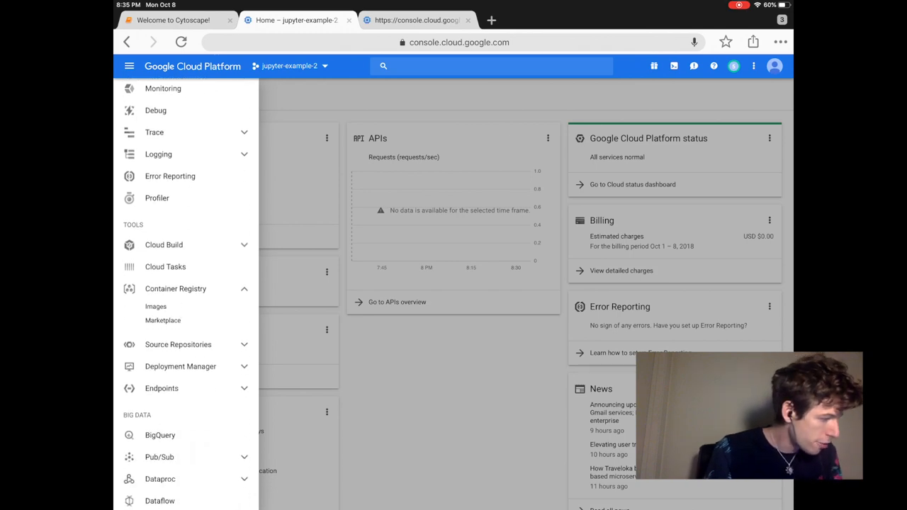
left_click(156, 307)
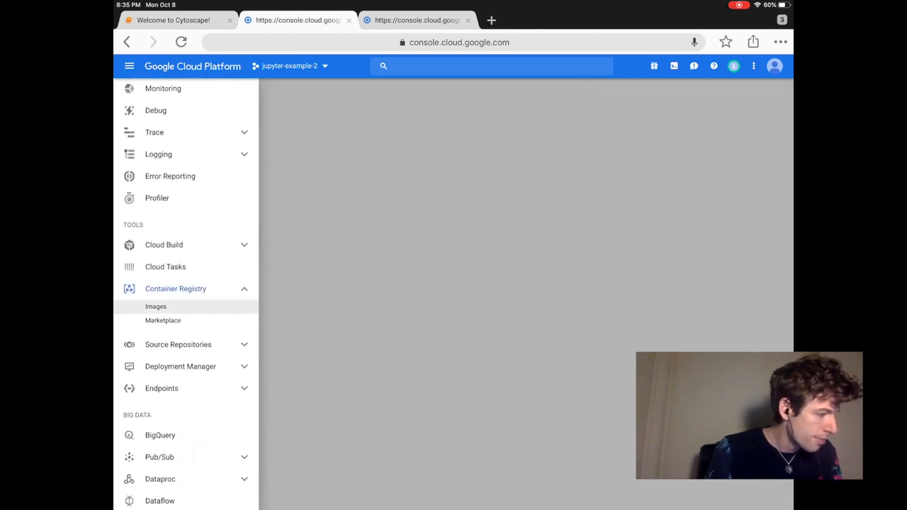
left_click(156, 306)
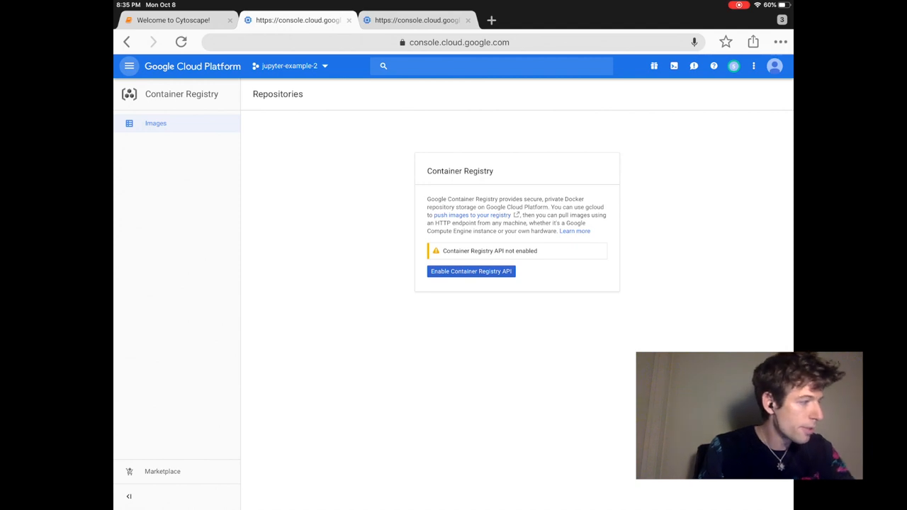
- Reopen the products menu and scroll back up toward Compute Engine
left_click(129, 66)
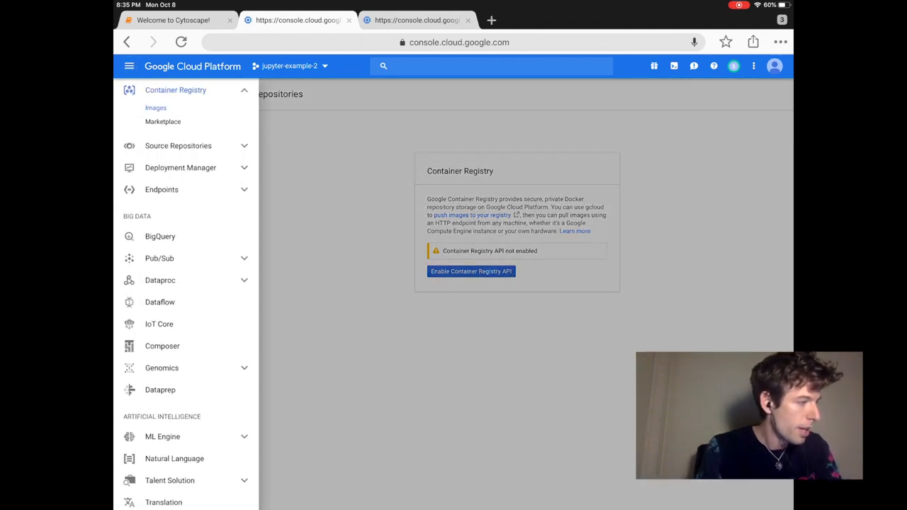
scroll("down", 3)
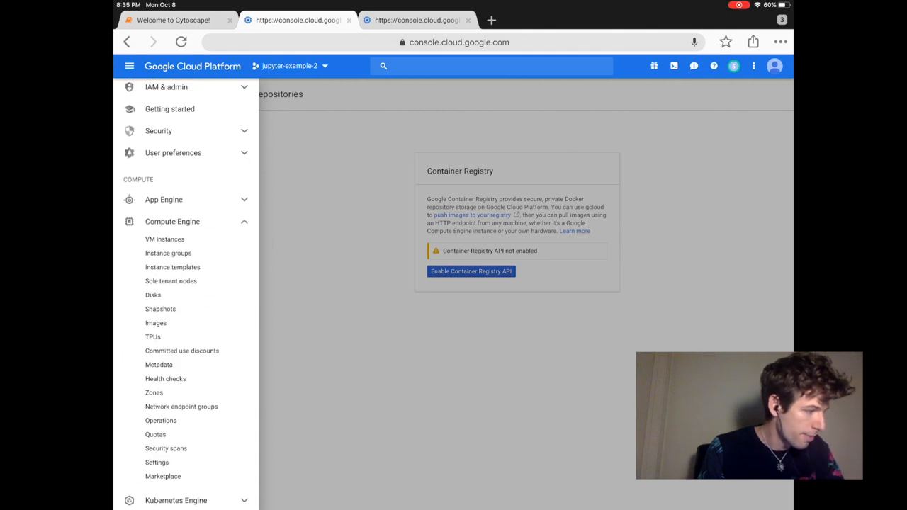
scroll("up", 3)
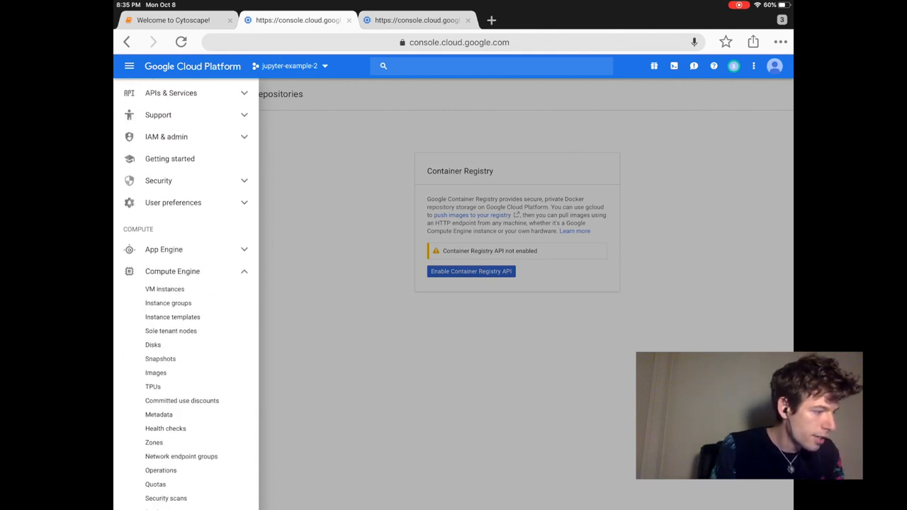
- Go to Compute Engine's VM instances page and start creating a new instance
left_click(164, 289)
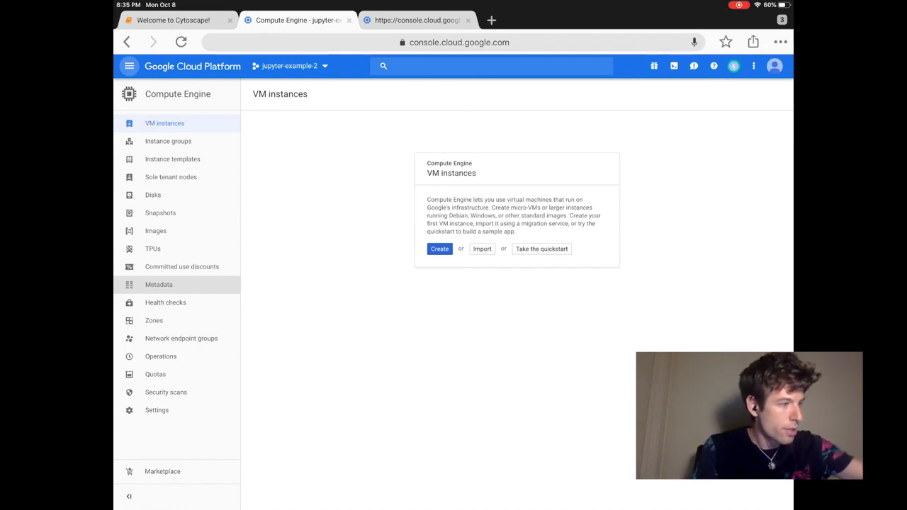
left_click(439, 250)
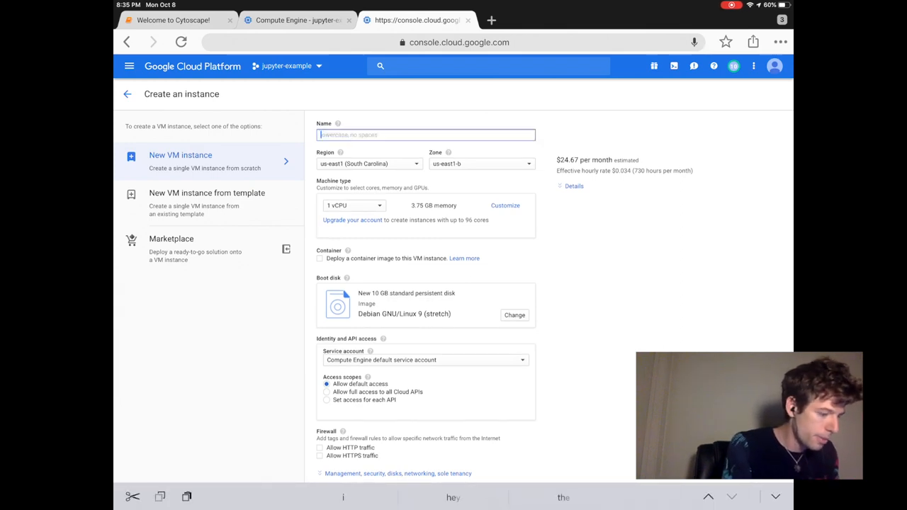
- Name the instance my-first-jupyter and set it to deploy container image gcr.io/pupster900/io, revealing advanced options
type("my-first-jupyter")
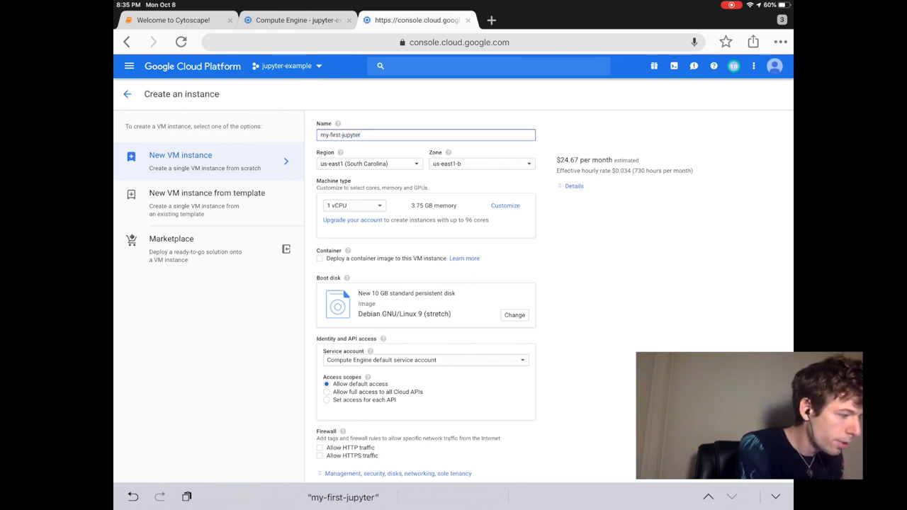
left_click(320, 258)
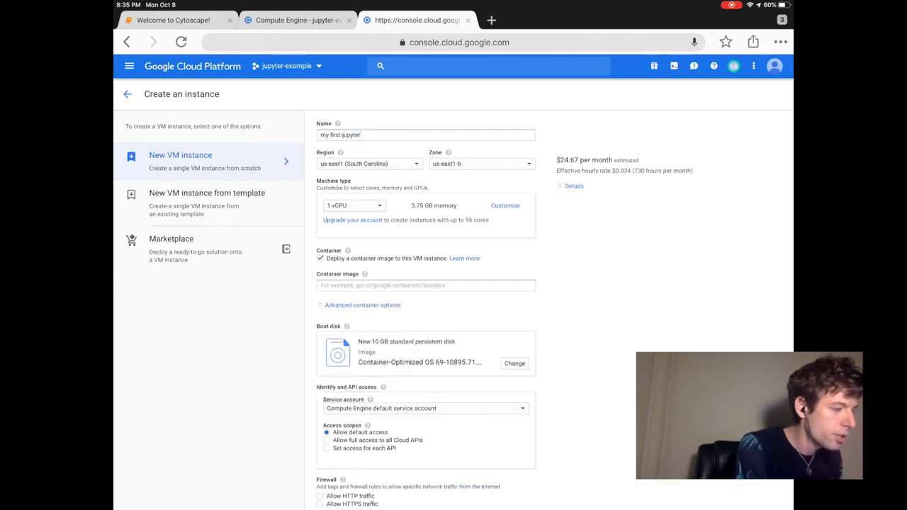
left_click(425, 285)
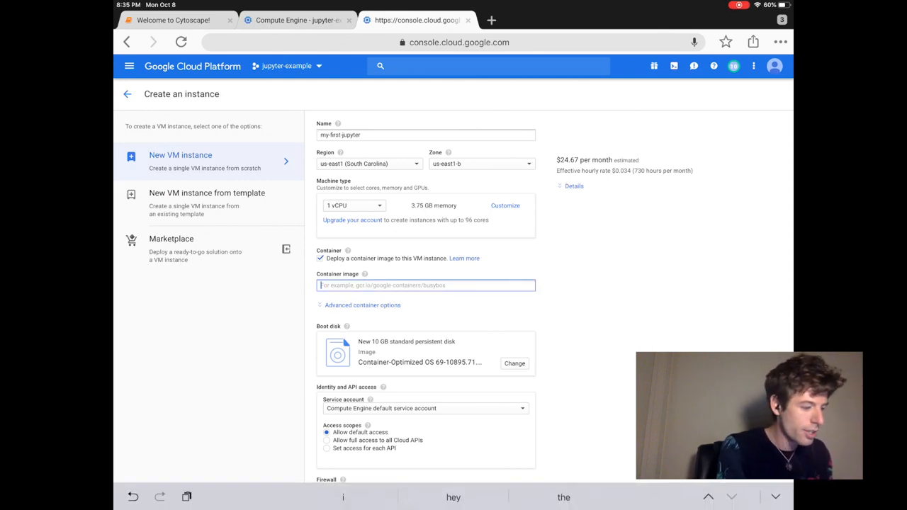
type("gcr.io")
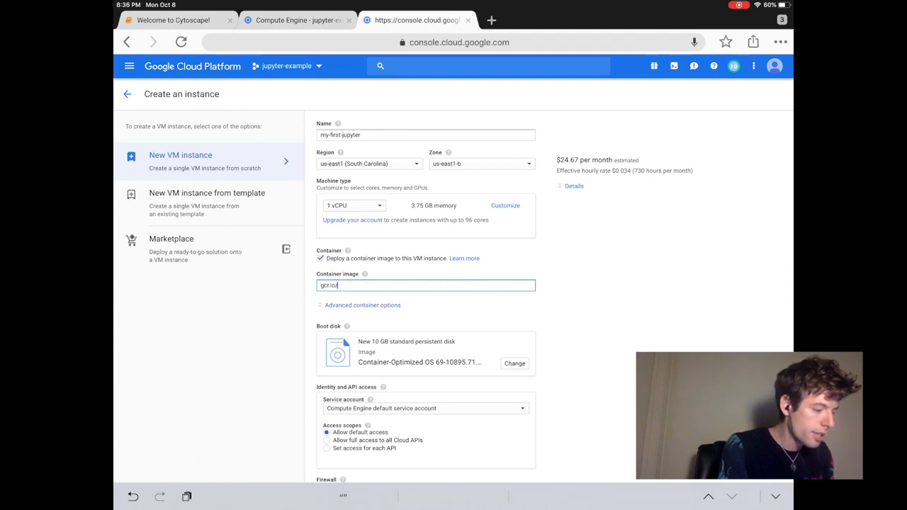
type("/pupster900")
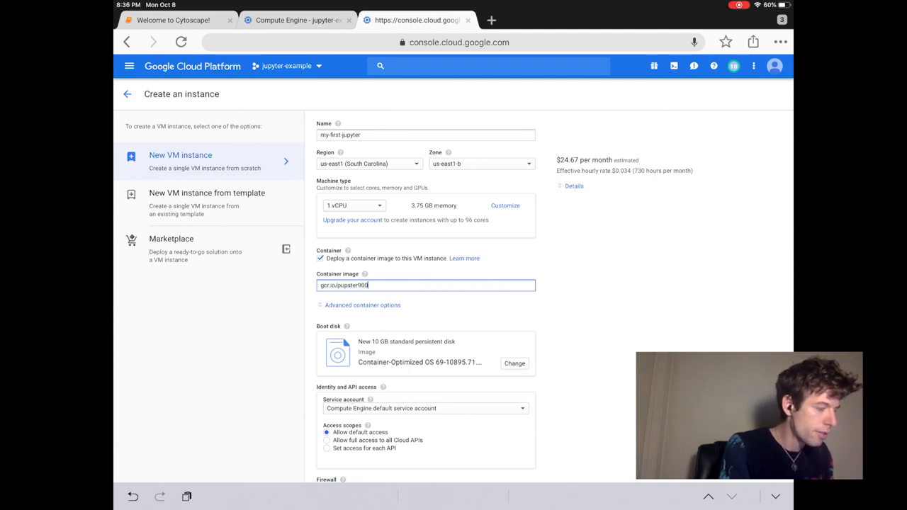
type("/io")
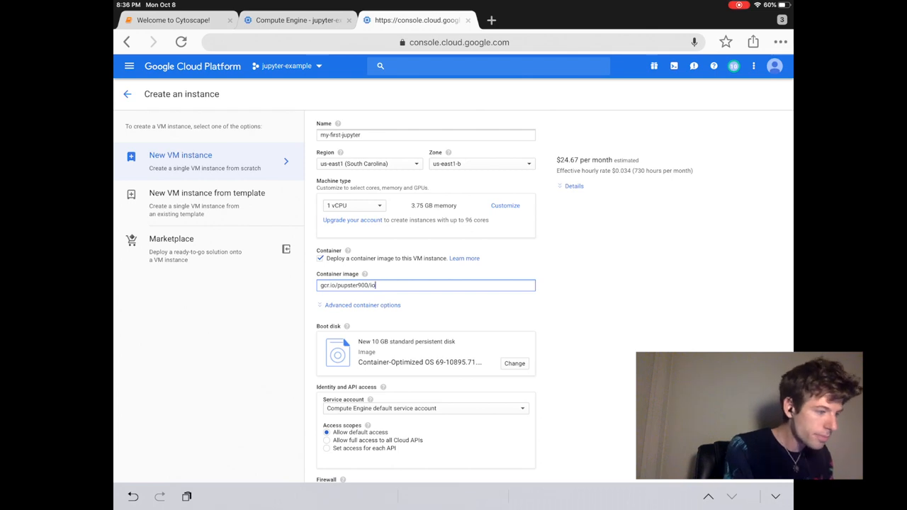
left_click(363, 305)
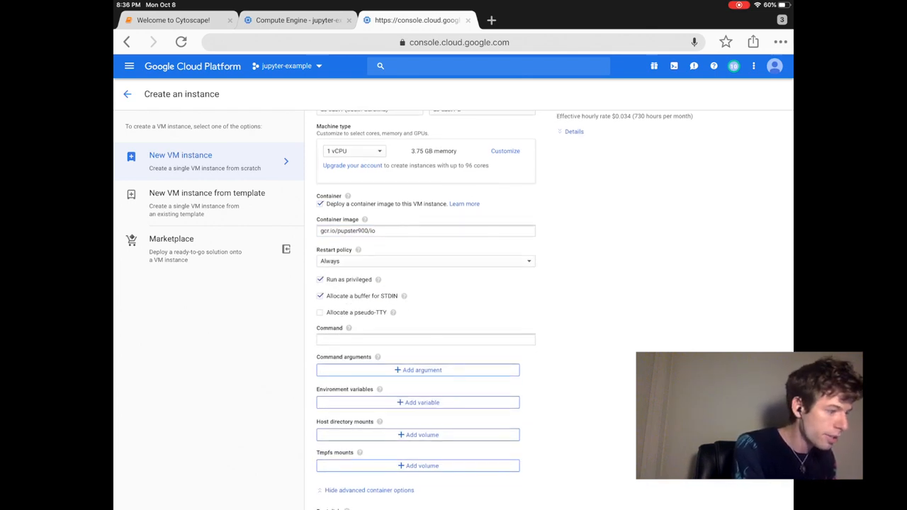
scroll("down", 3)
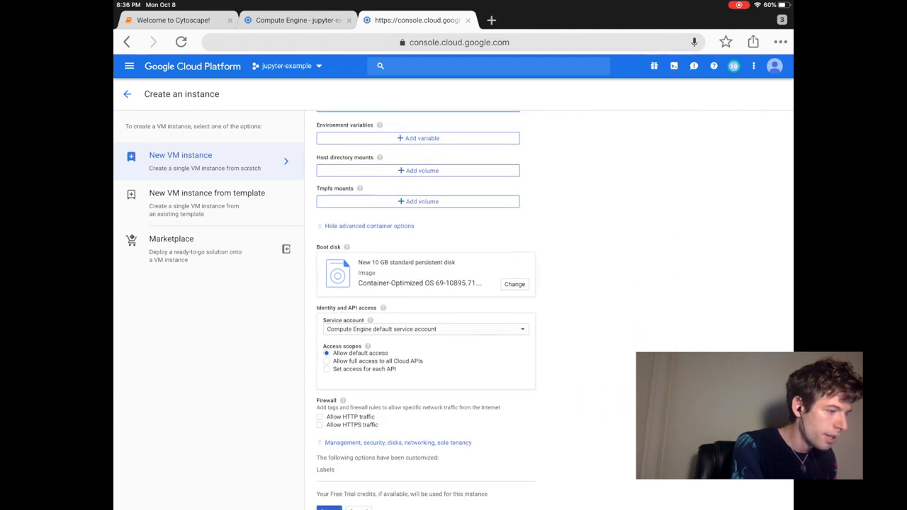
- Set a 30 GB boot disk, allow HTTPS traffic, and create the my-first-jupyter instance
left_click(515, 283)
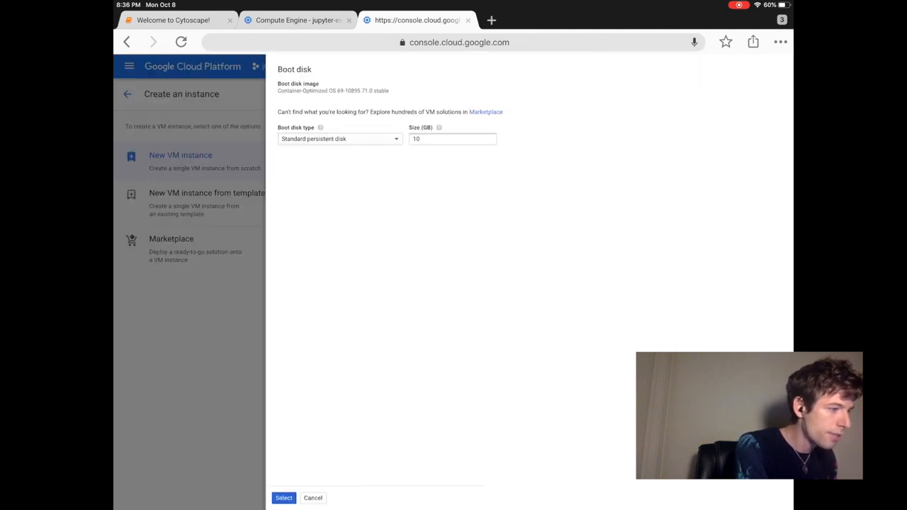
left_click(339, 139)
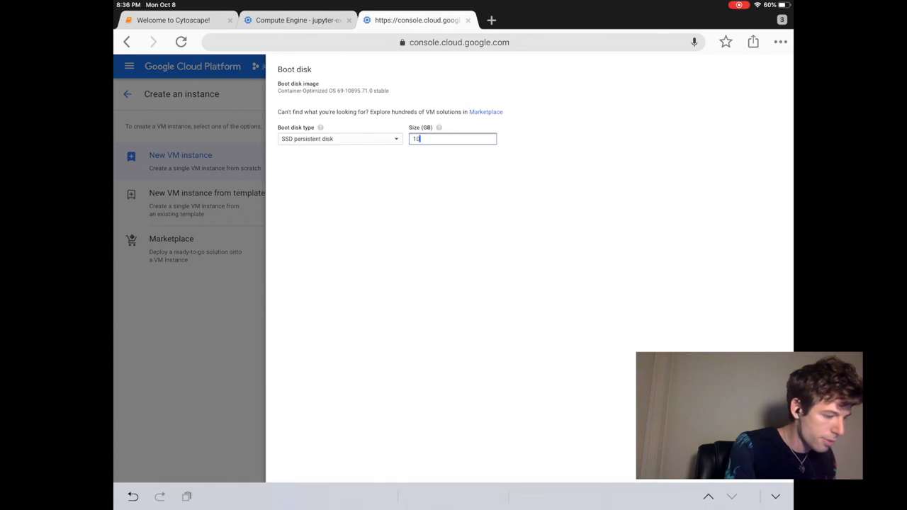
type("3")
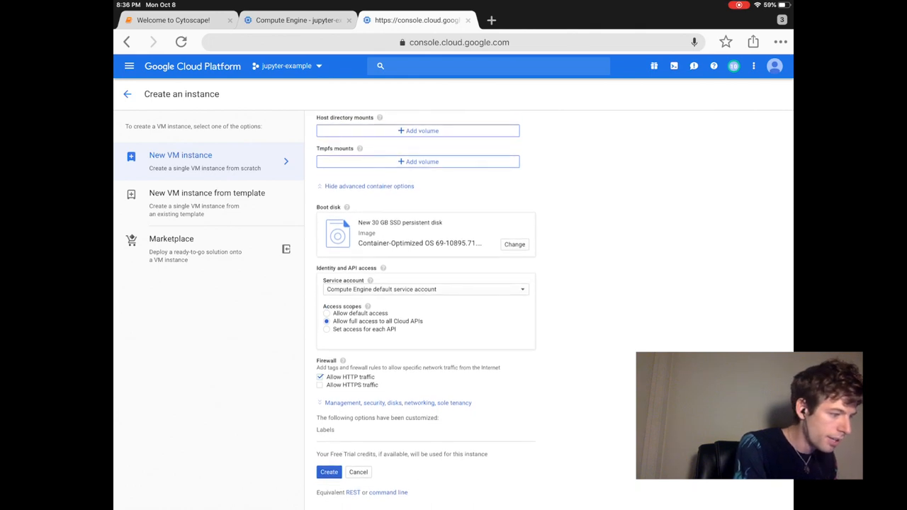
left_click(320, 385)
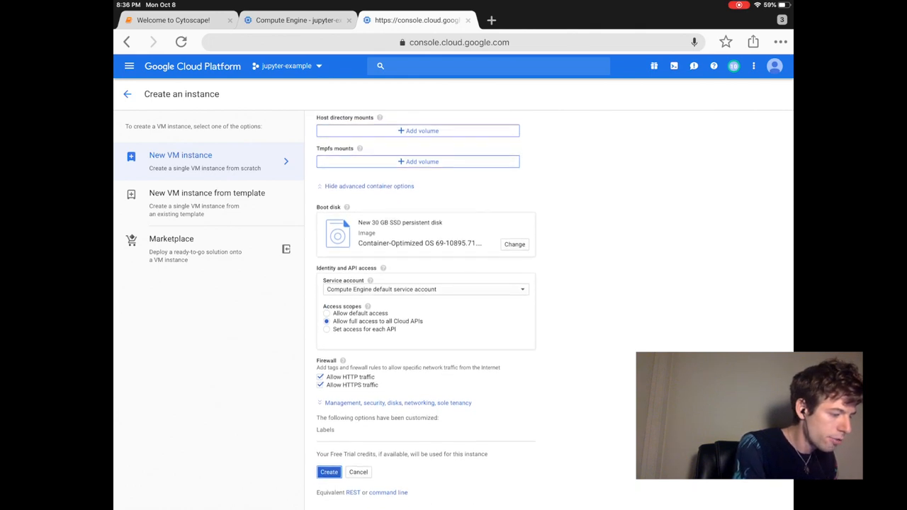
left_click(328, 472)
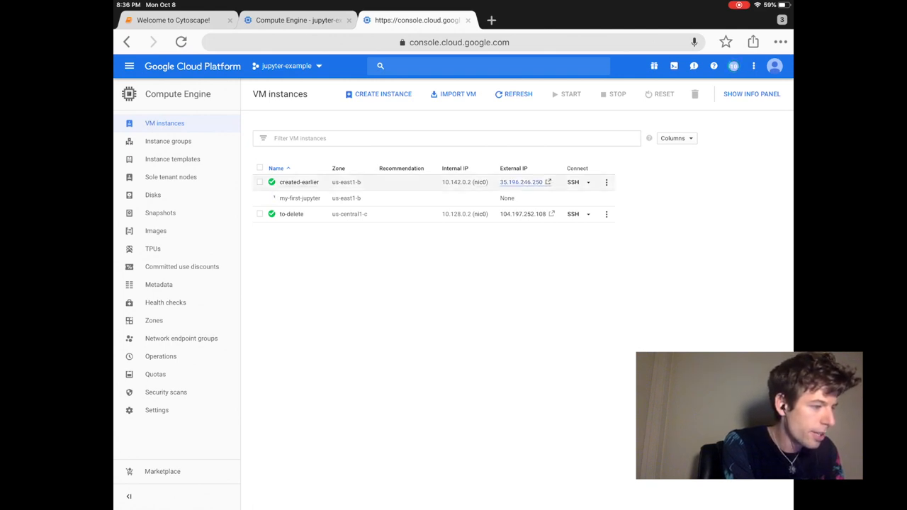
- Load the Jupyter home page at the instance's external IP, listing Welcome_to_io
left_click(522, 181)
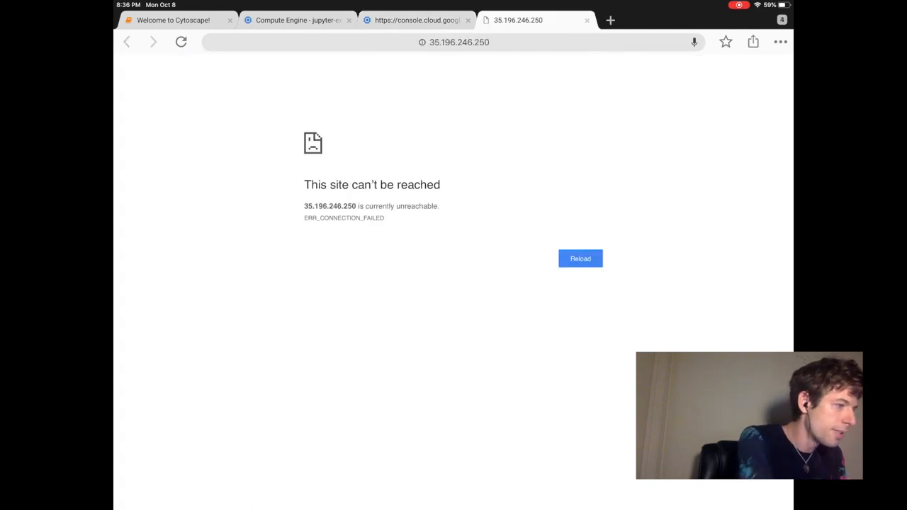
left_click(453, 43)
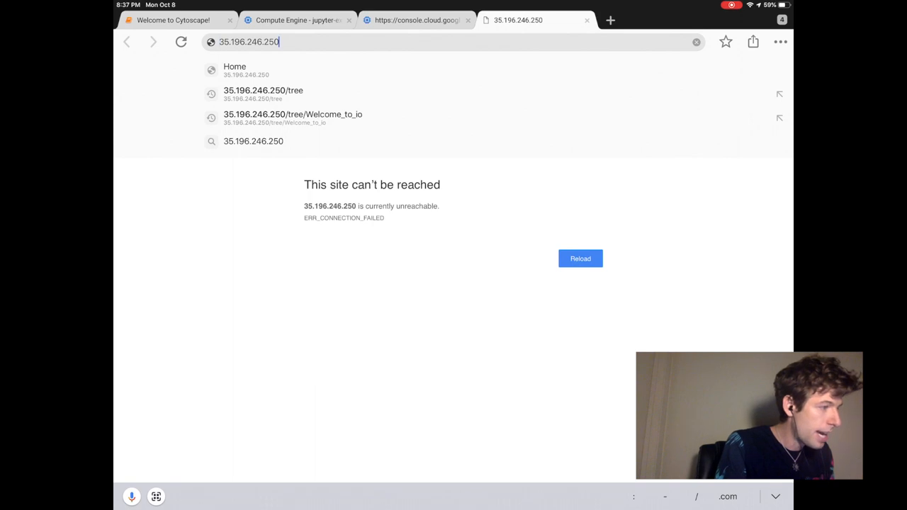
left_click(264, 93)
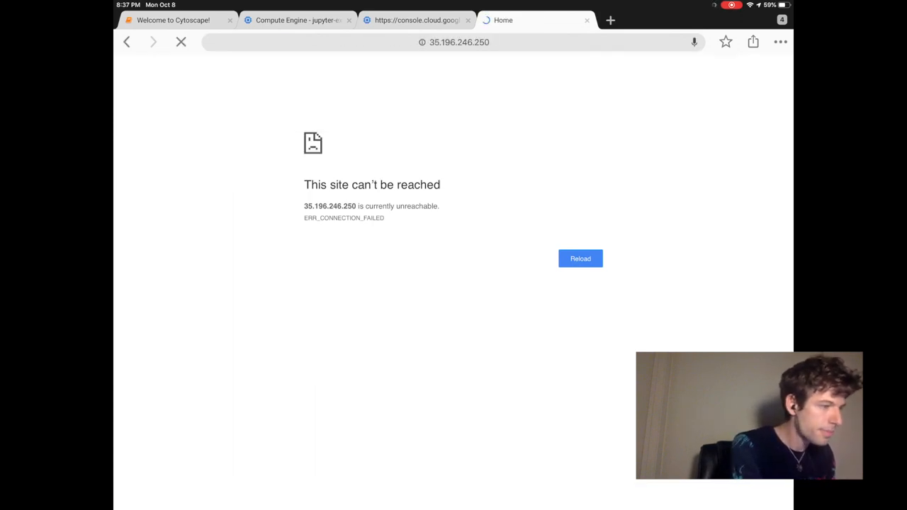
left_click(579, 258)
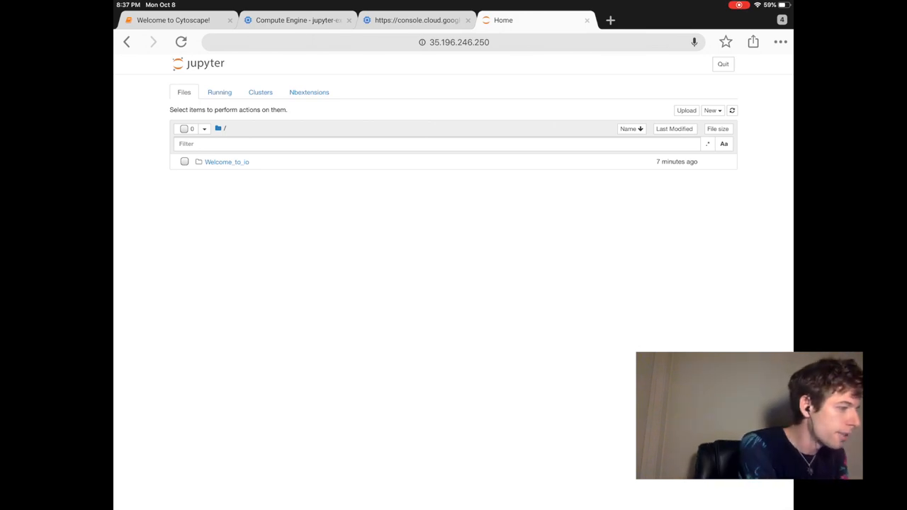
- Open the Welcome to io! notebook in Welcome_to_io and run Start to launch the io setup
left_click(226, 161)
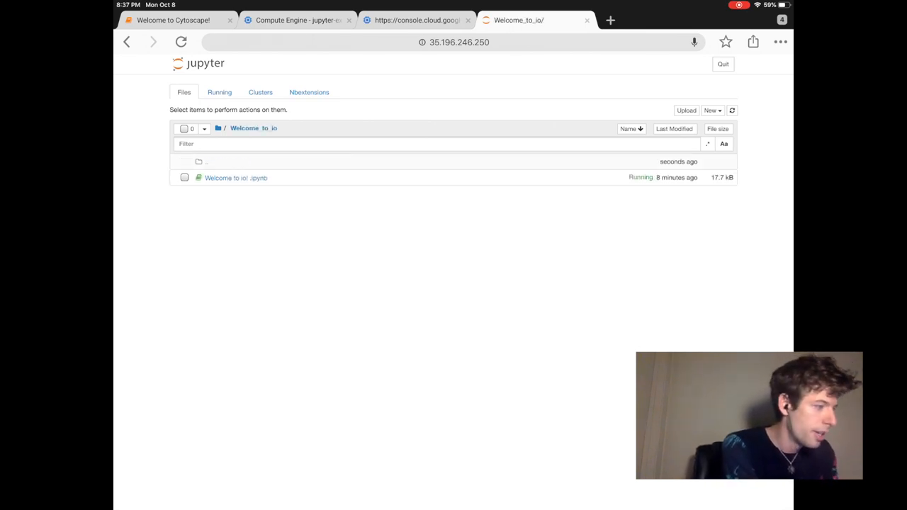
left_click(236, 178)
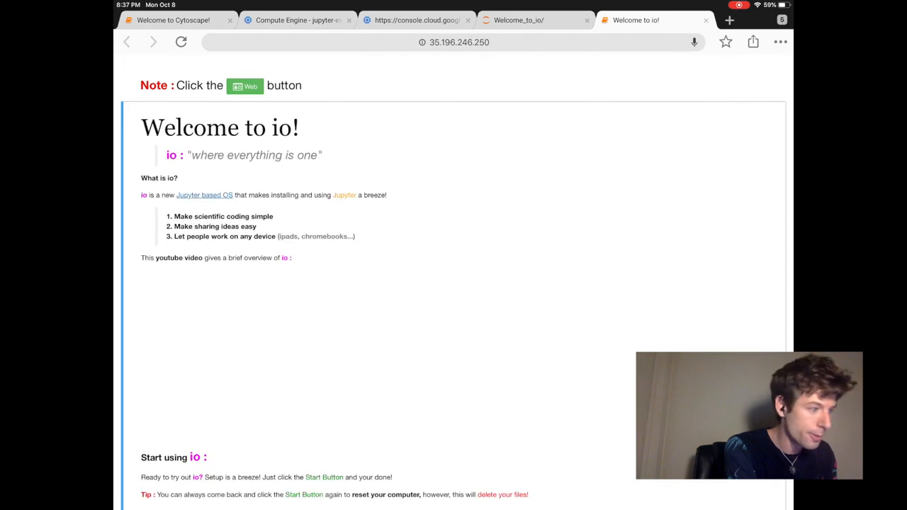
scroll("down", 3)
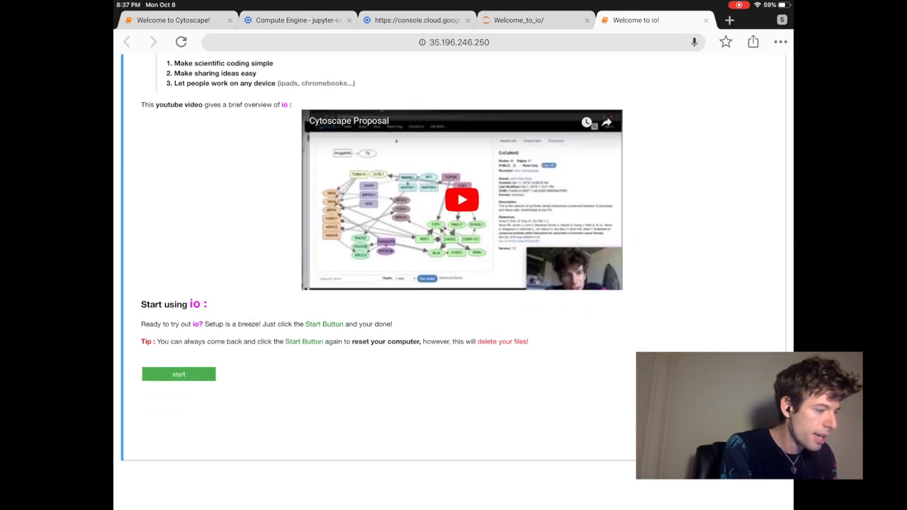
scroll("up", 3)
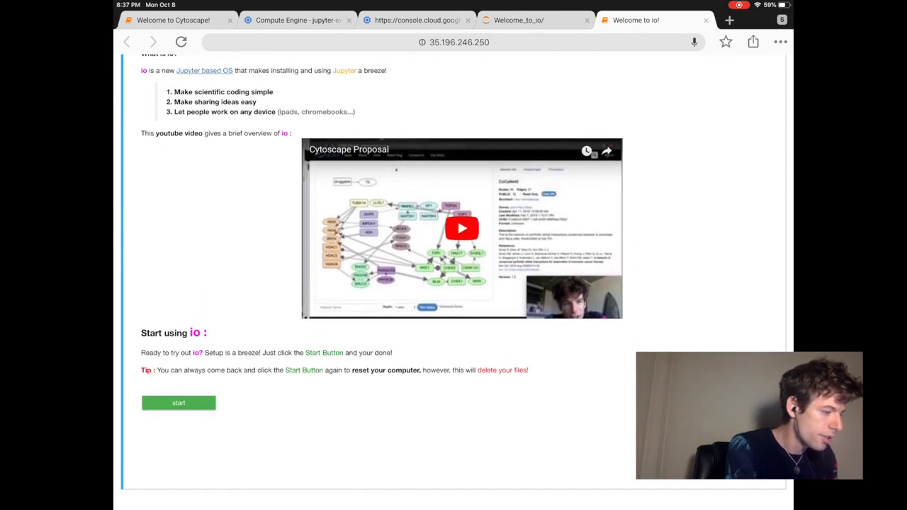
left_click(178, 403)
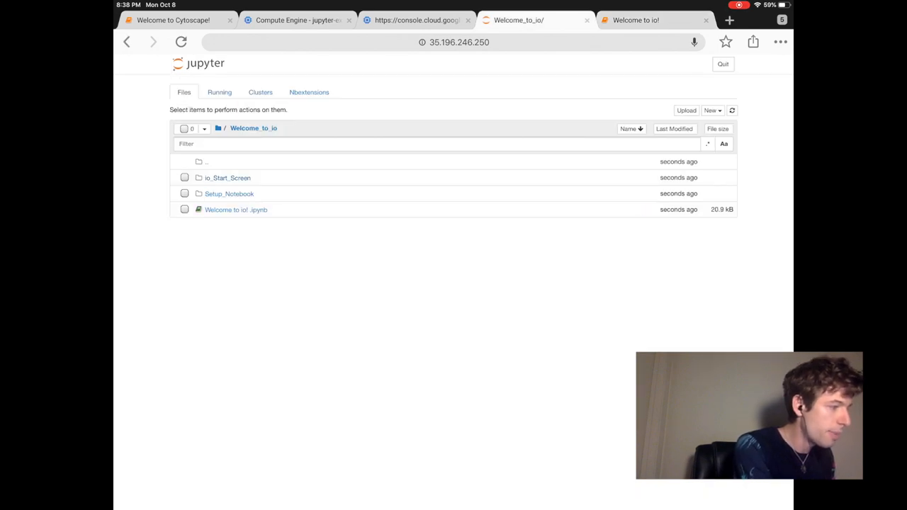
- Return to the top-level folder listing Apps, Downloads, Private, Public and Welcome_to_io
left_click(218, 127)
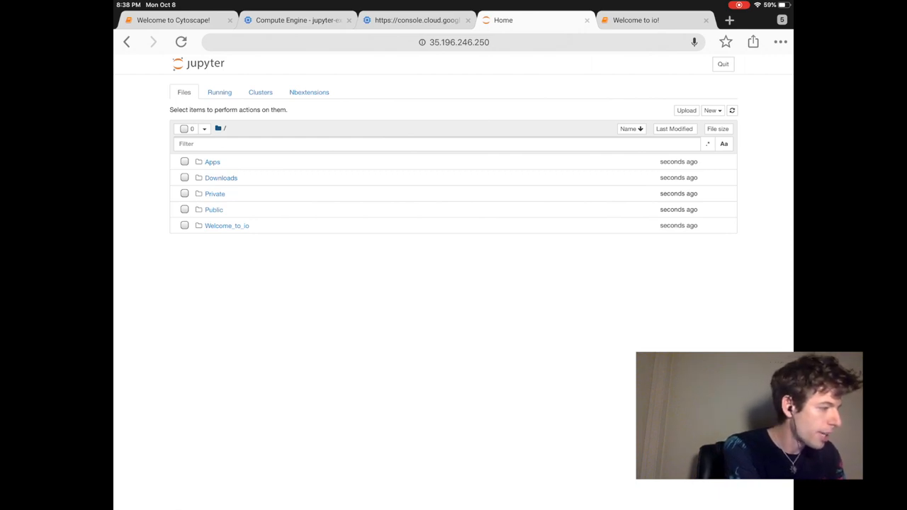
left_click(213, 162)
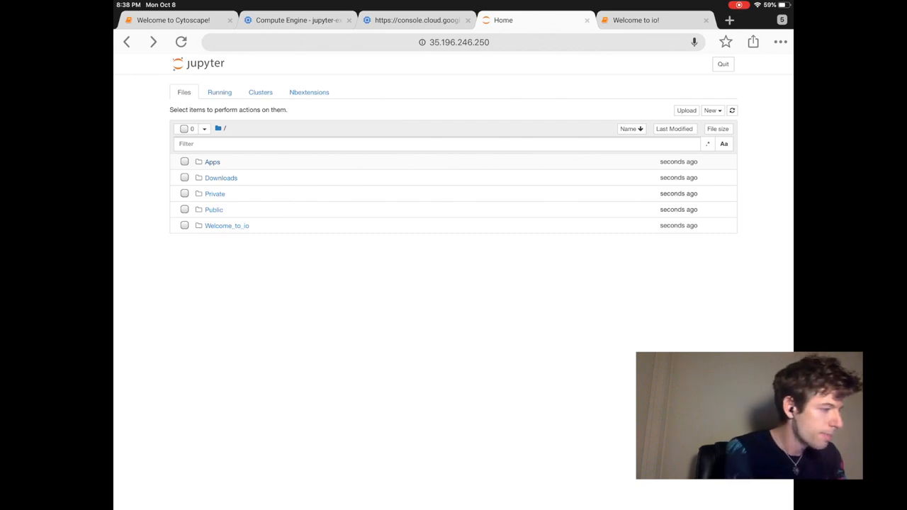
- Navigate into Public > Public_Profile and open Profile.ipynb
left_click(212, 209)
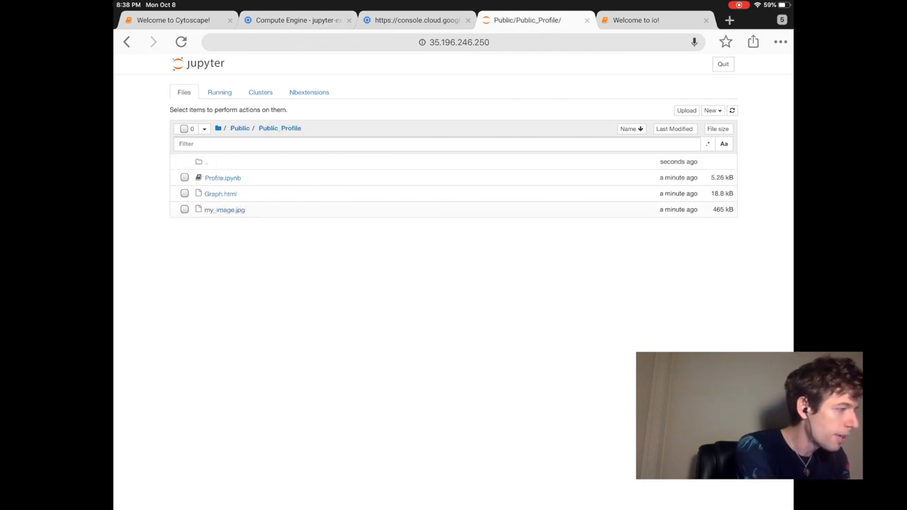
left_click(240, 128)
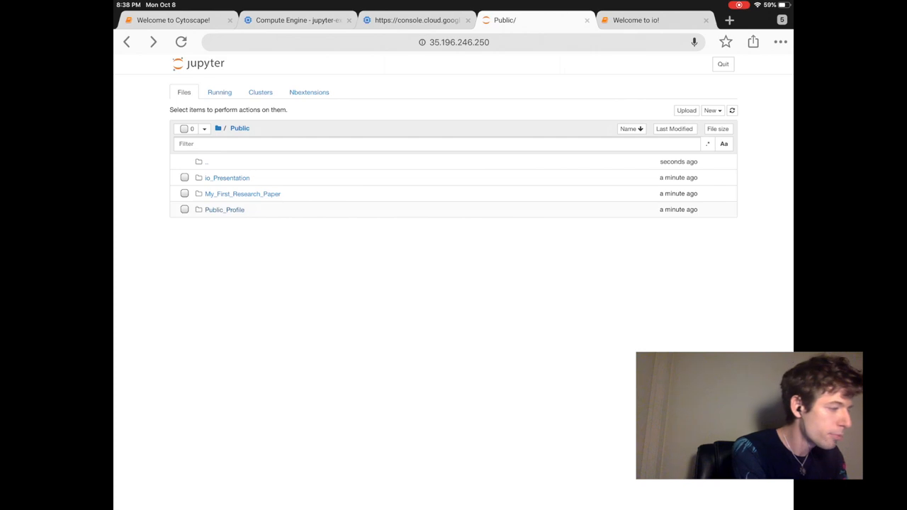
left_click(224, 210)
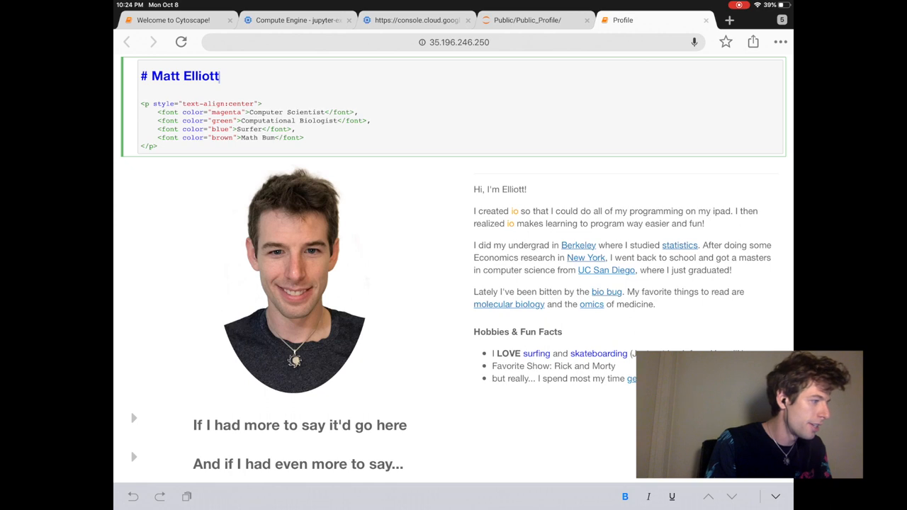
double_click(186, 76)
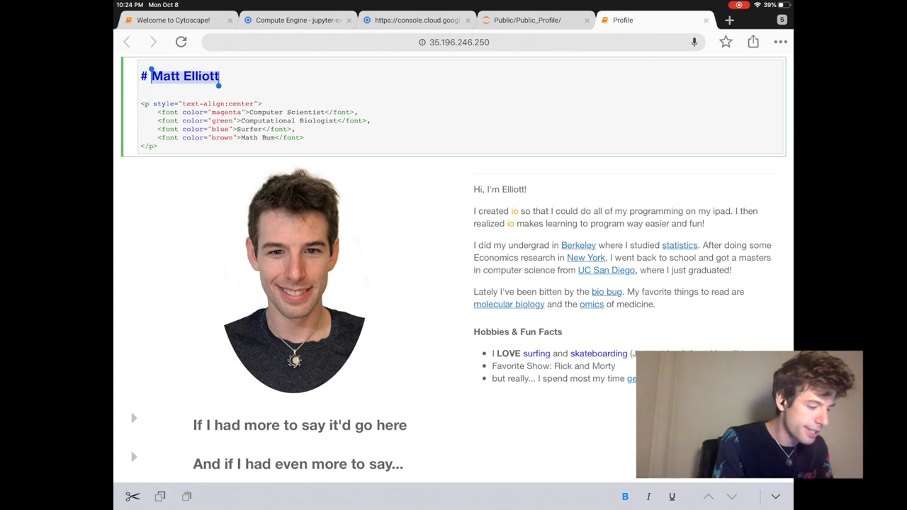
type("Elliott Ak")
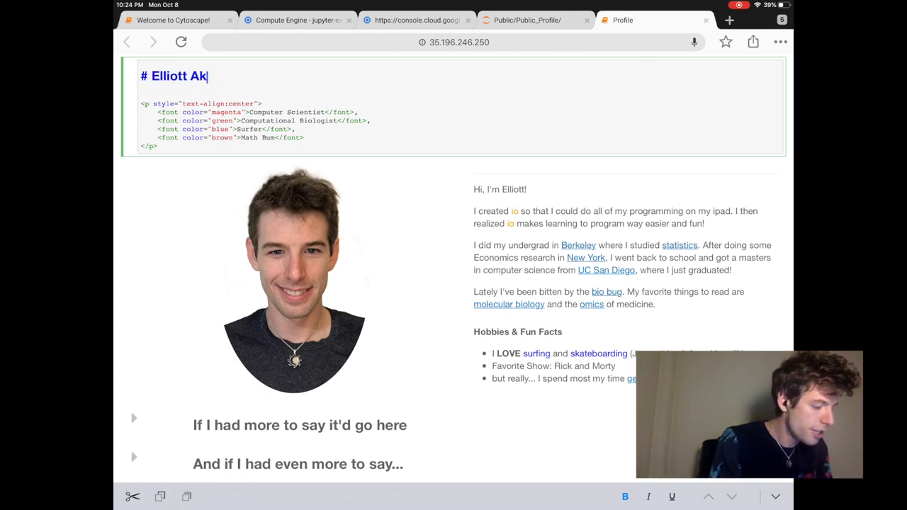
type("intunde")
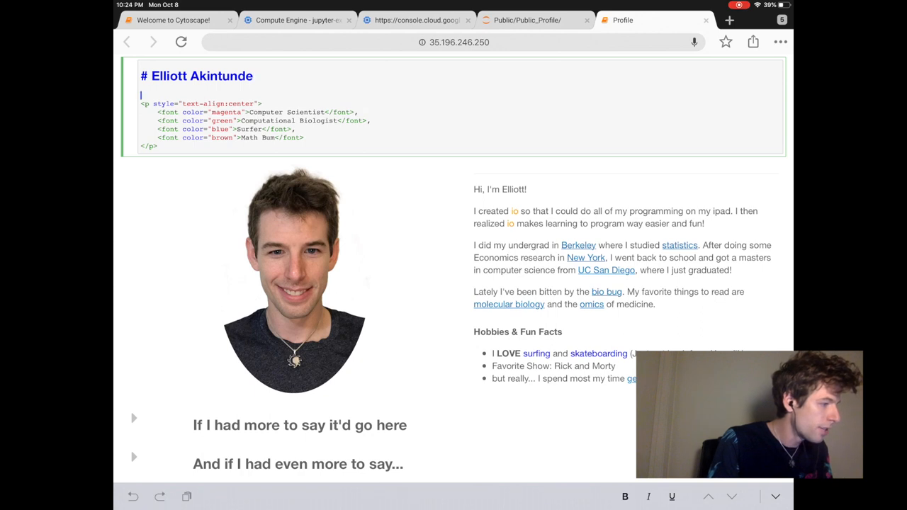
- Replace the first subtitle 'Computer Scientist' with 'Steel Worker'
double_click(267, 112)
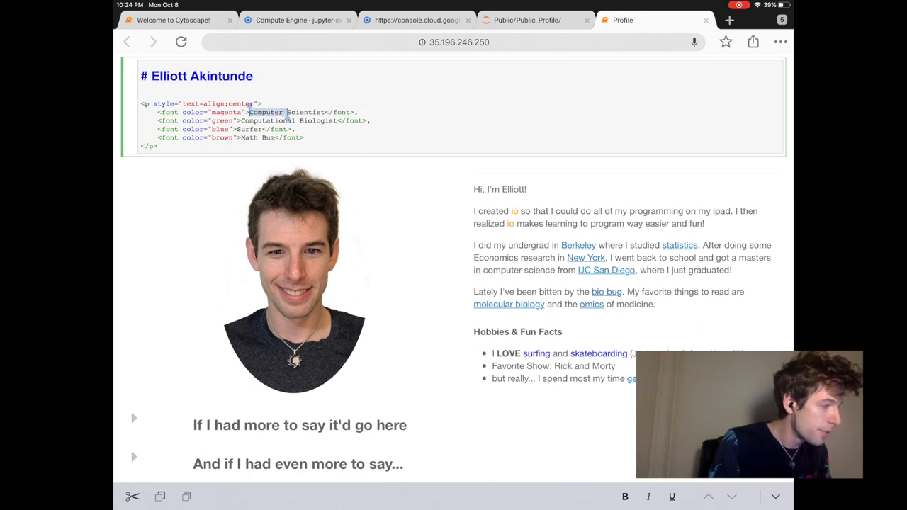
type("Steel Worker")
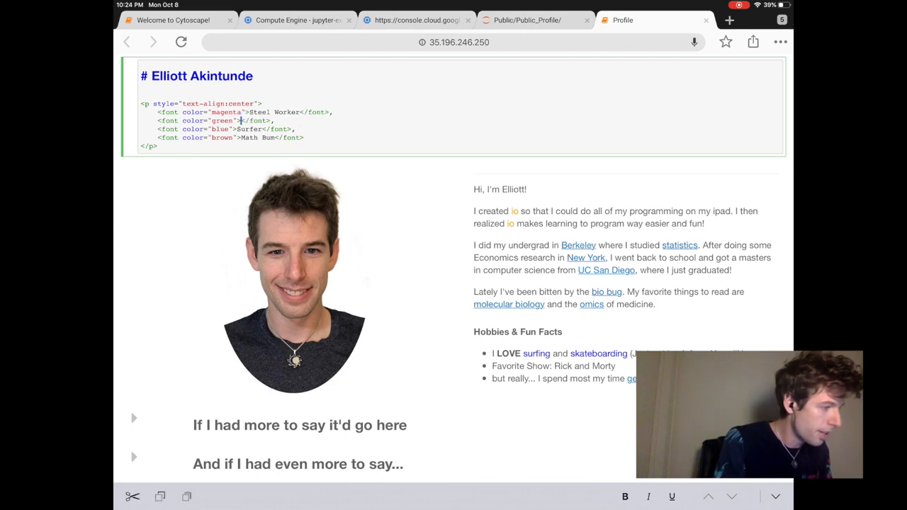
type("Fishing")
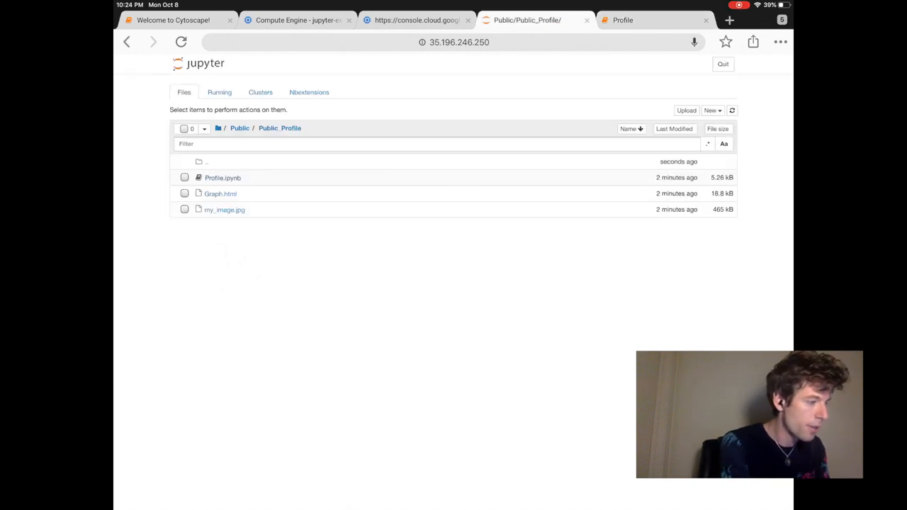
- Upload a photo from the iPad's All Photos library into the Public_Profile folder
left_click(223, 177)
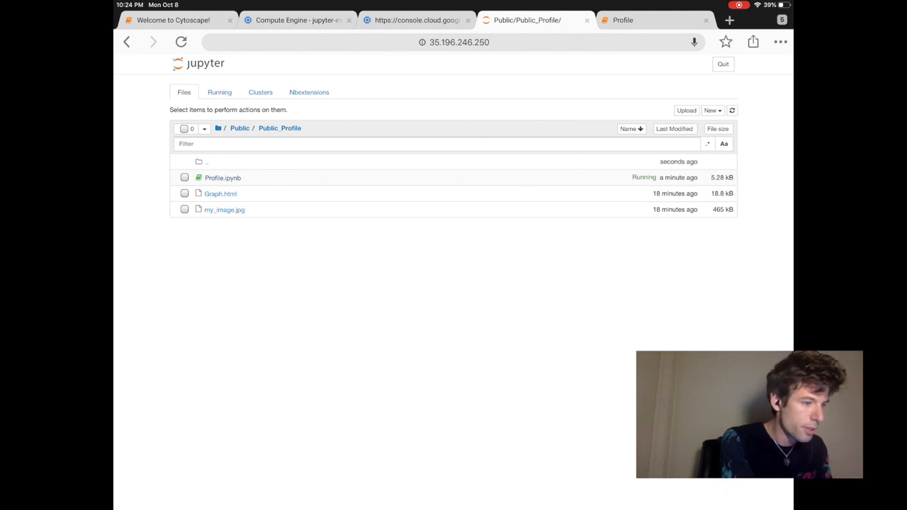
left_click(685, 110)
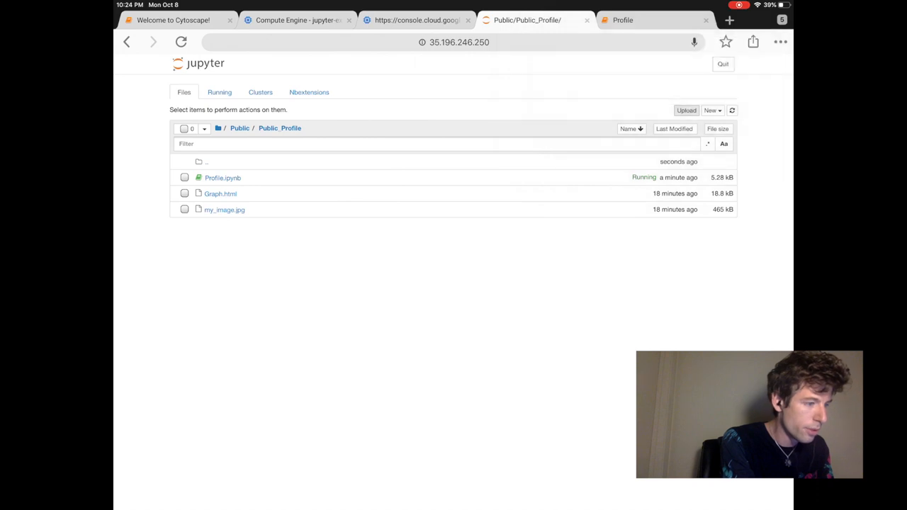
left_click(686, 110)
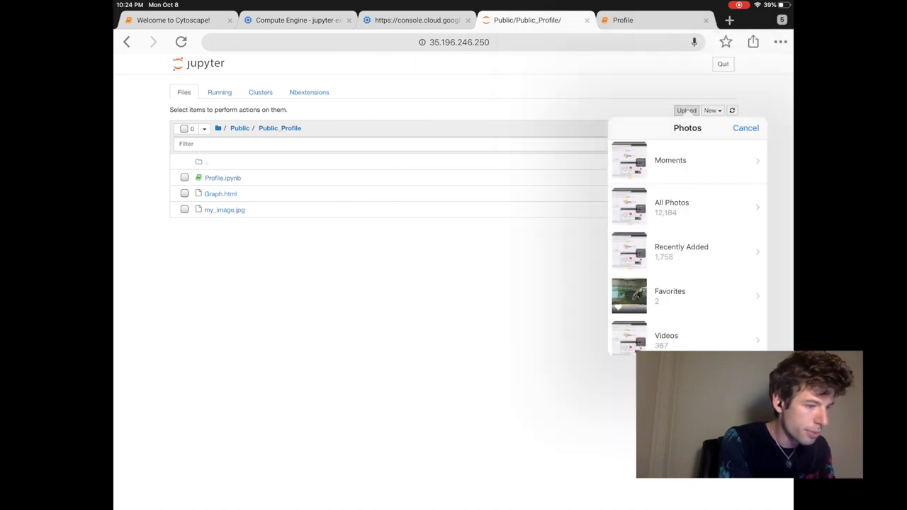
left_click(672, 207)
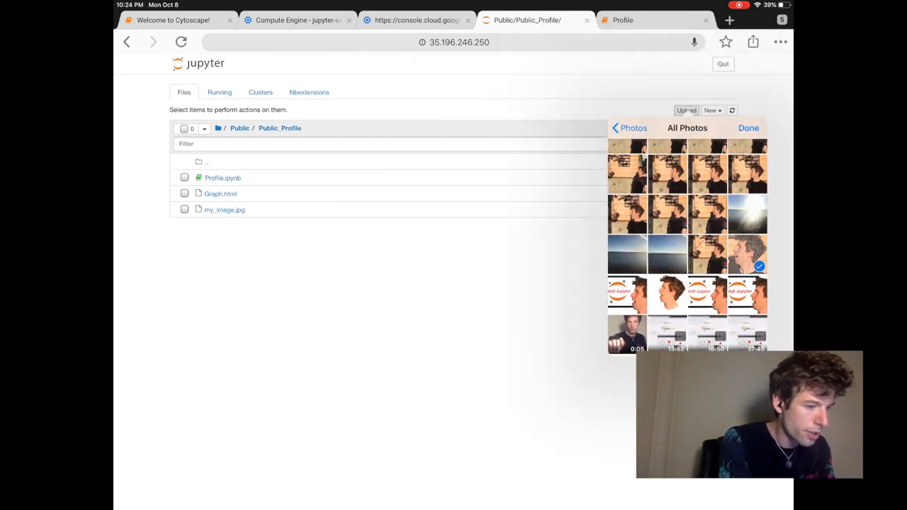
left_click(748, 127)
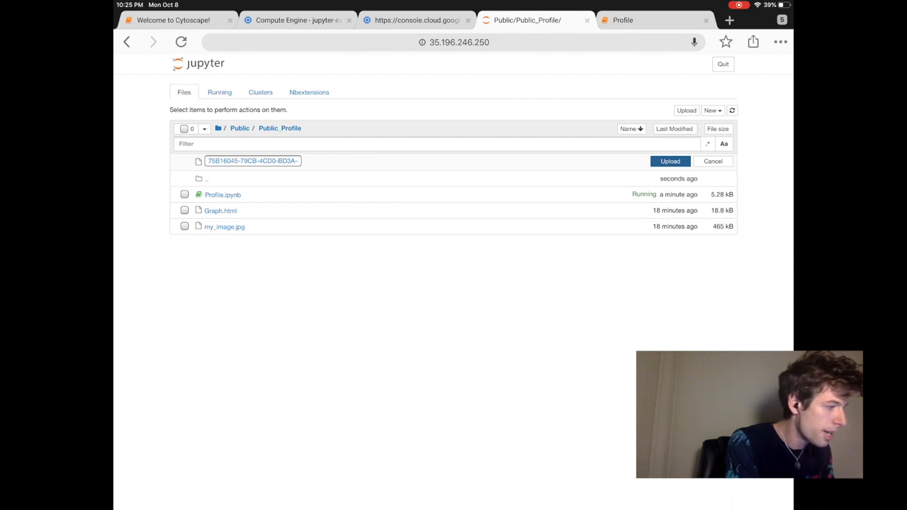
left_click(668, 162)
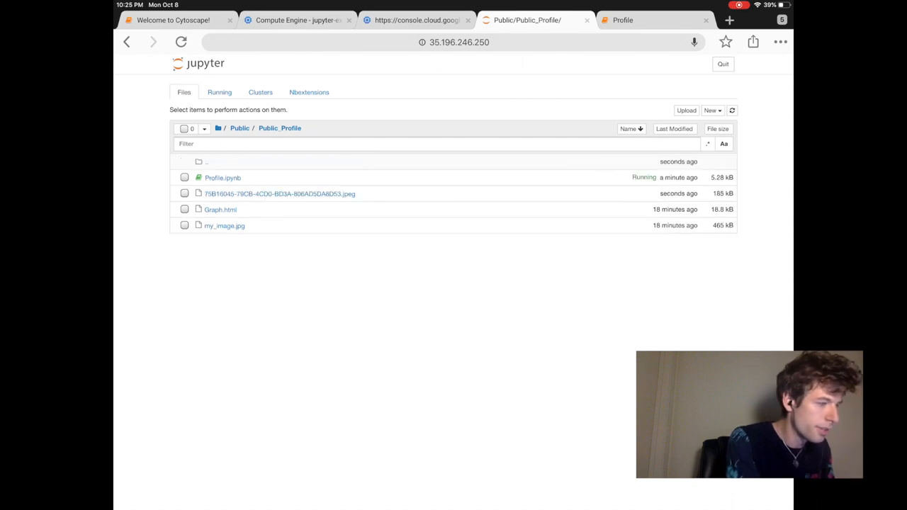
left_click(184, 193)
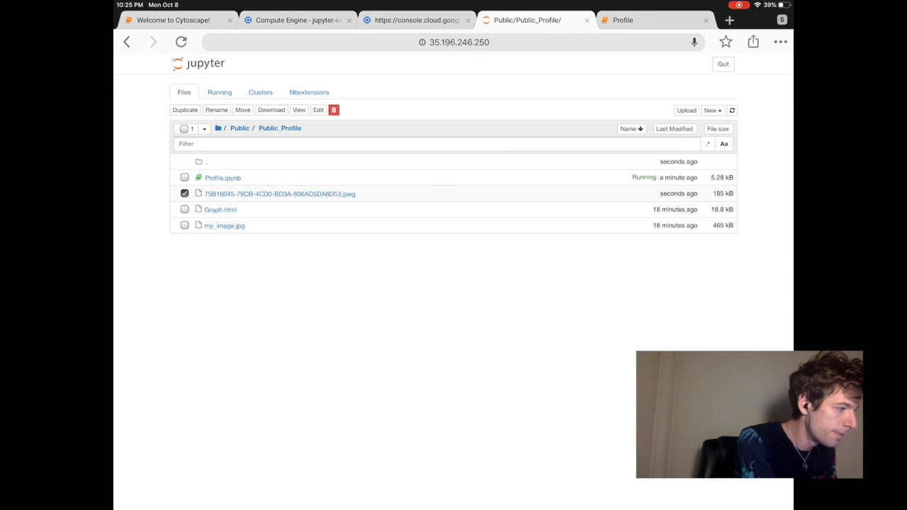
- Rename the uploaded photo to my_new_image.jpeg
left_click(216, 111)
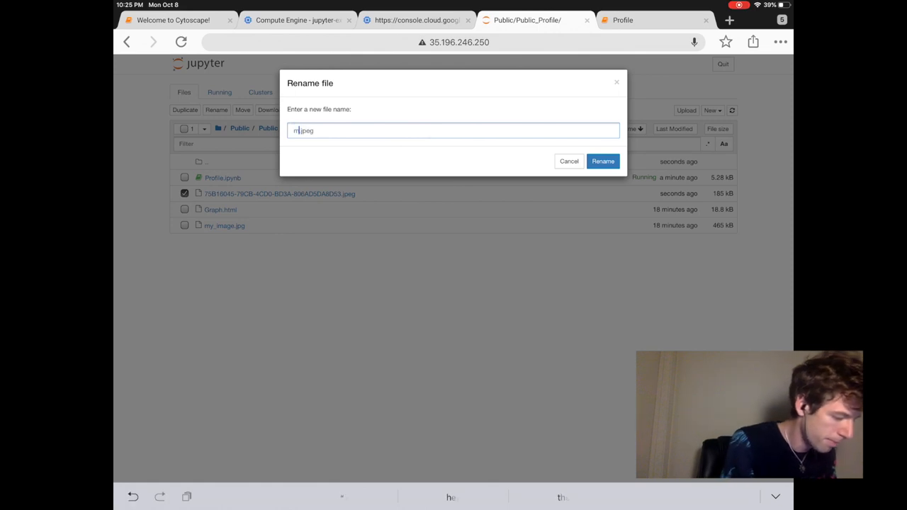
type("y_new_")
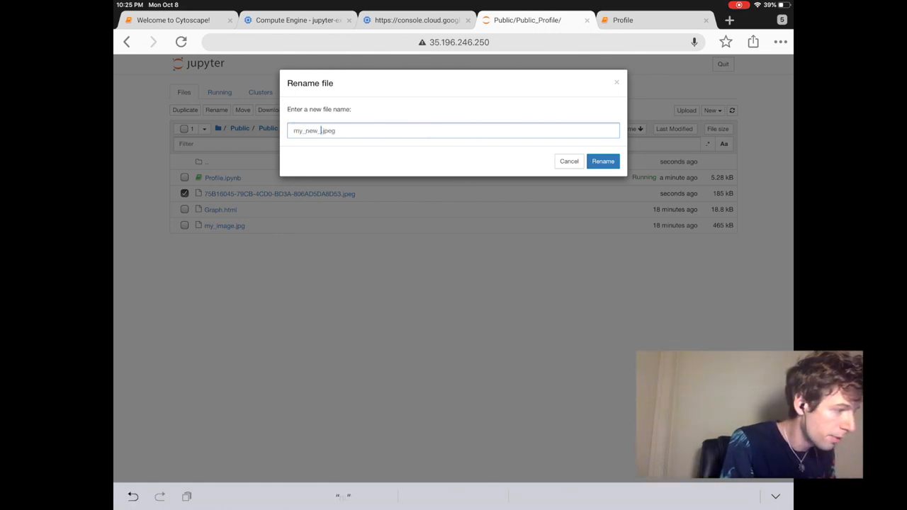
type("image")
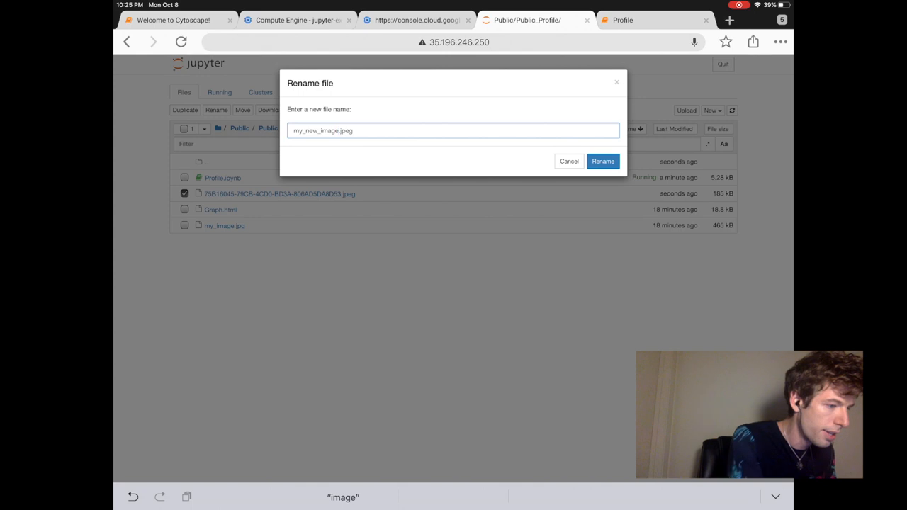
left_click(601, 162)
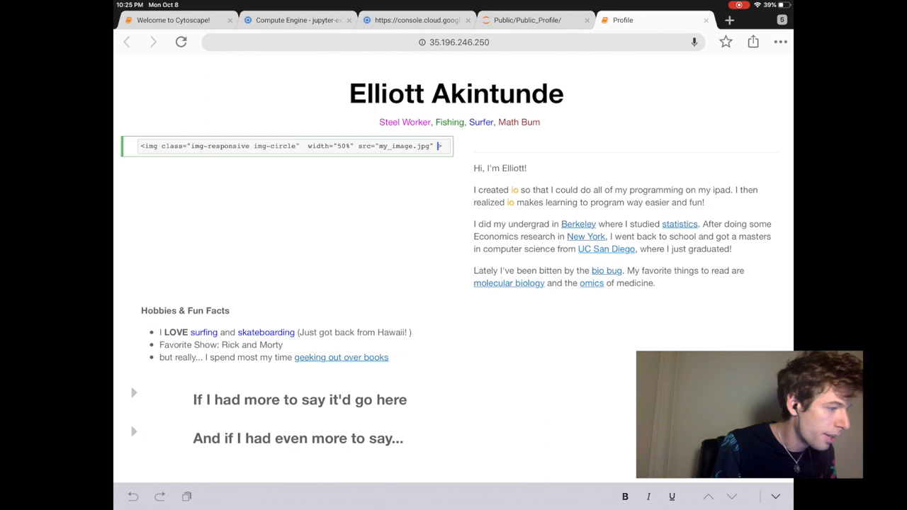
- Edit the img tag's src so the profile picture references my_new_image.jpeg
double_click(404, 146)
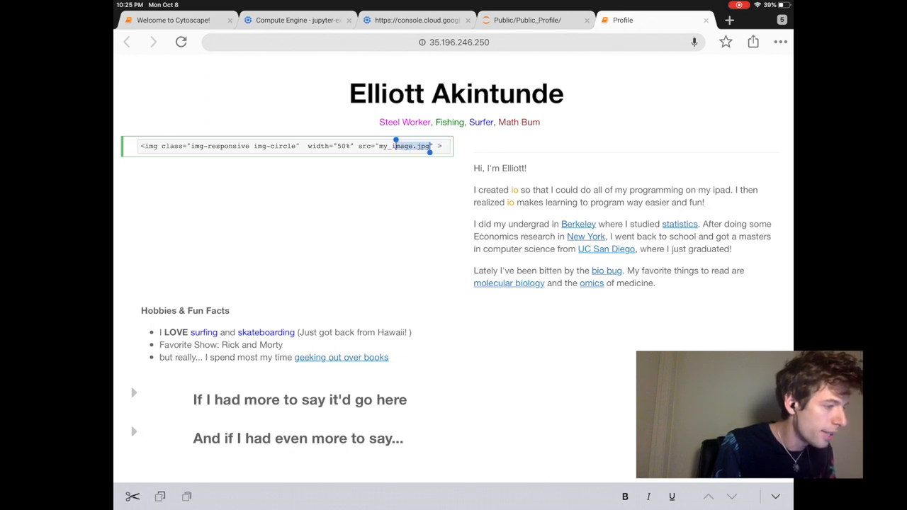
double_click(404, 146)
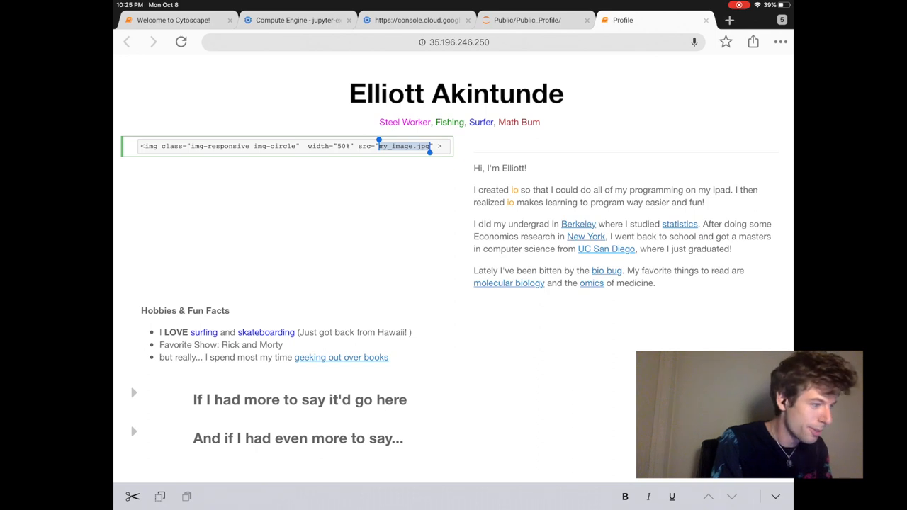
left_click(389, 146)
type("new_")
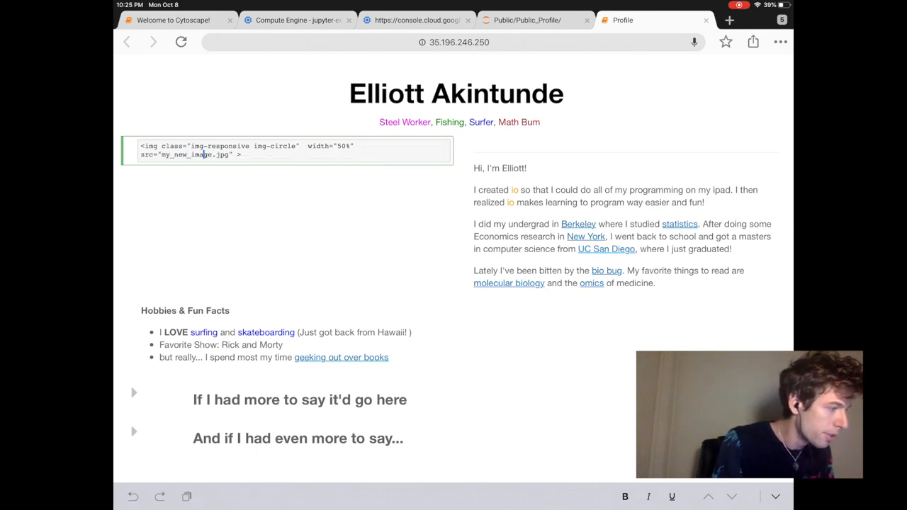
type("e")
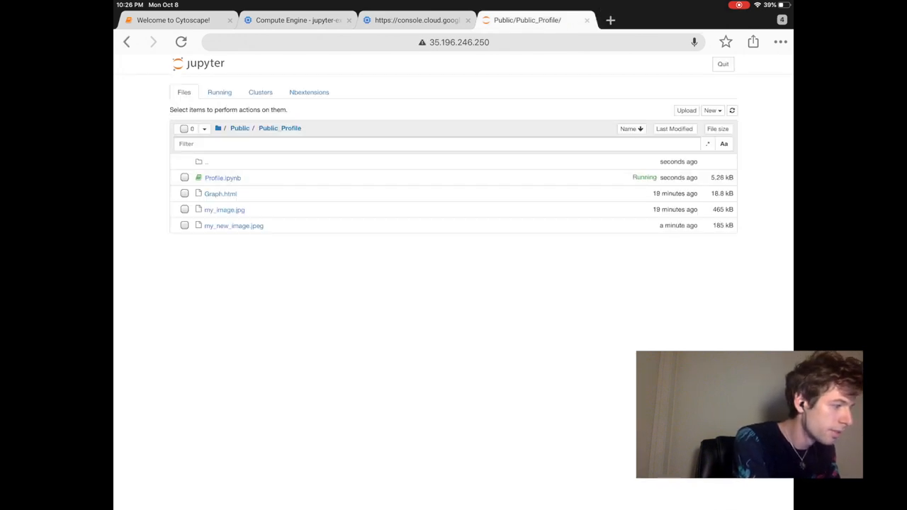
- Navigate from the root folder into Apps to reach the io_Online notebook
left_click(218, 128)
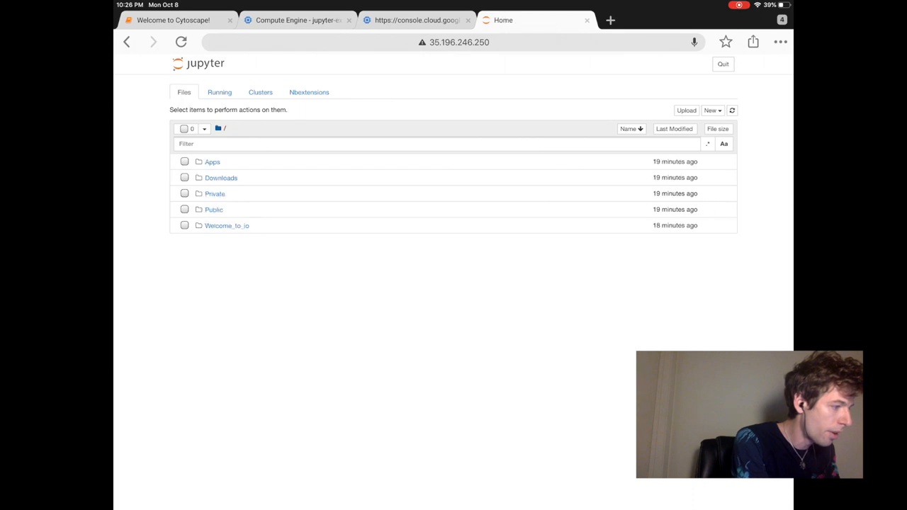
left_click(213, 161)
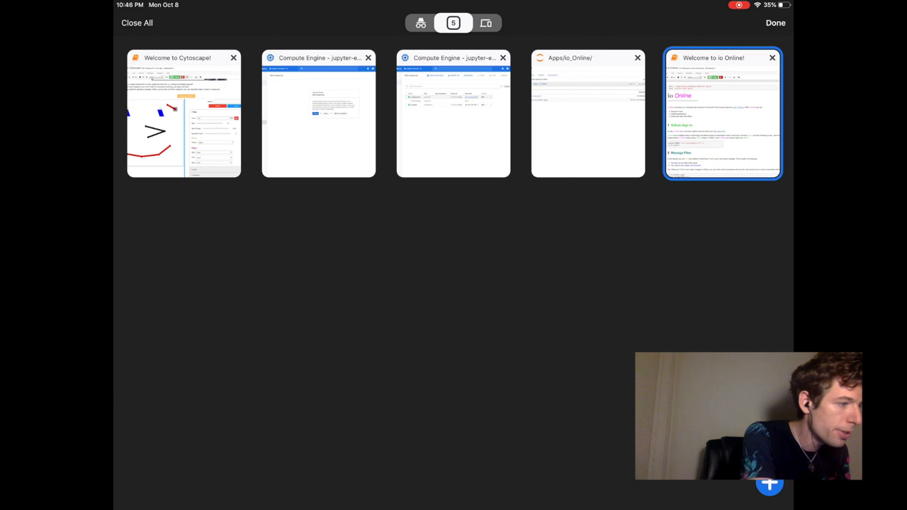
- Switch through the tab overview and bring the Welcome to io Online tab forward
left_click(722, 114)
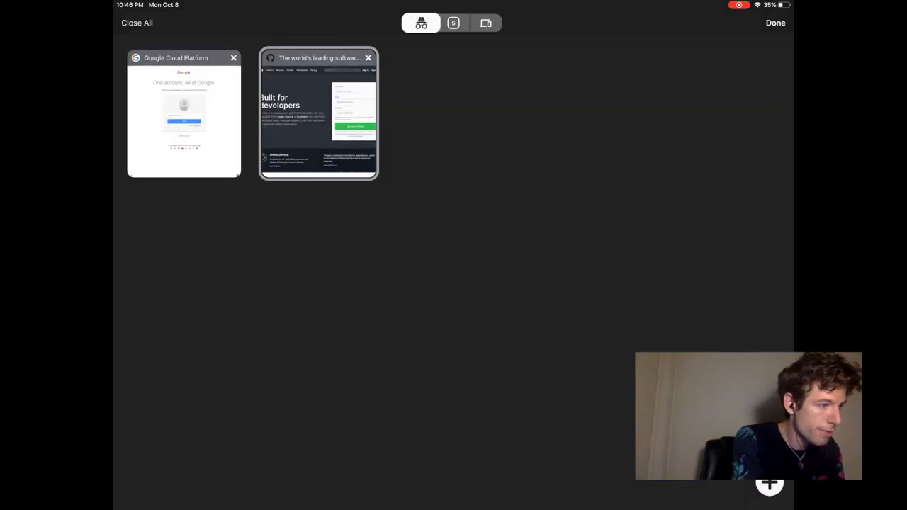
left_click(453, 23)
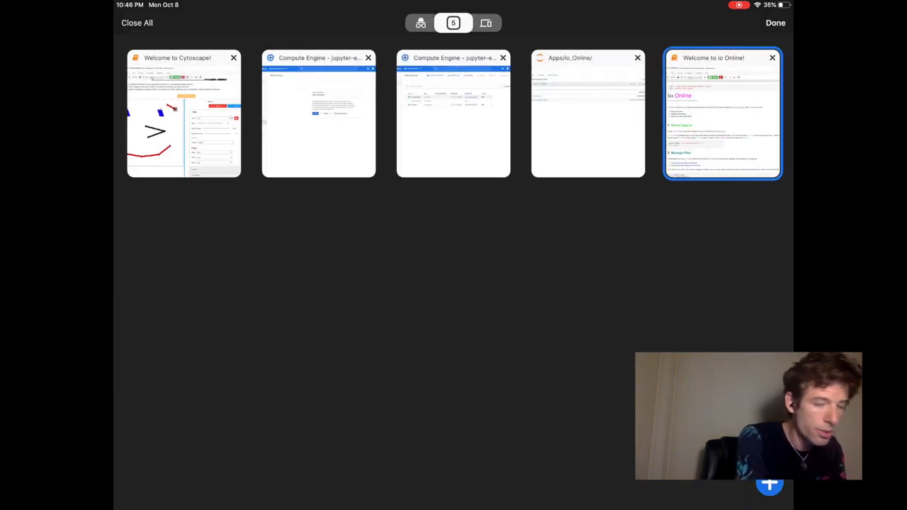
left_click(723, 113)
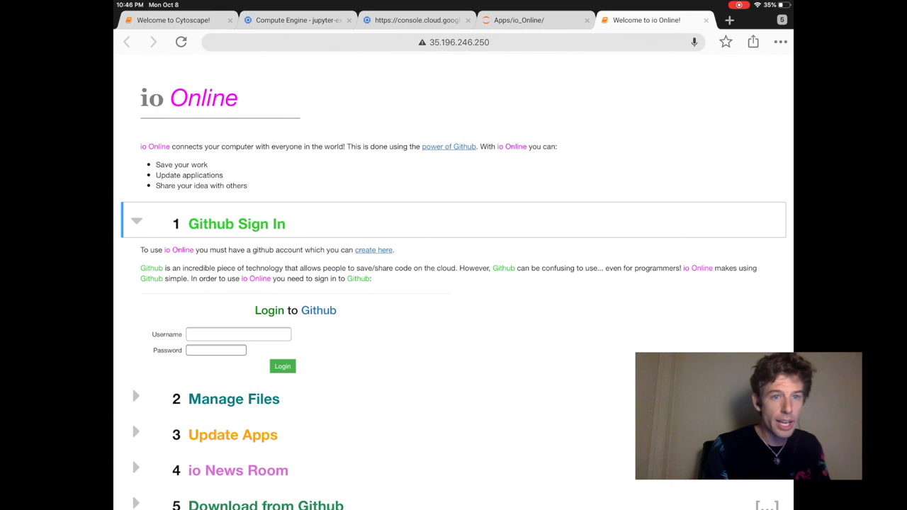
- Log in to GitHub as pupster900 with the password on the io Online page
left_click(238, 335)
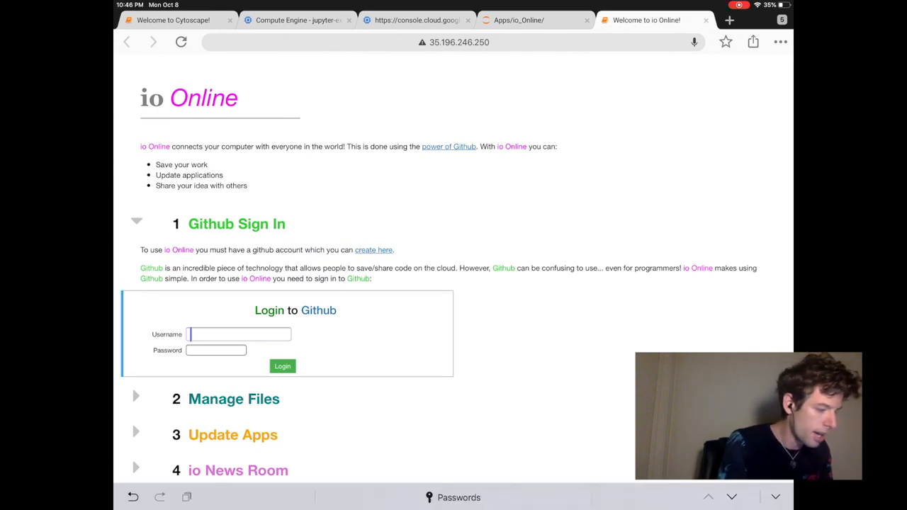
type("pu")
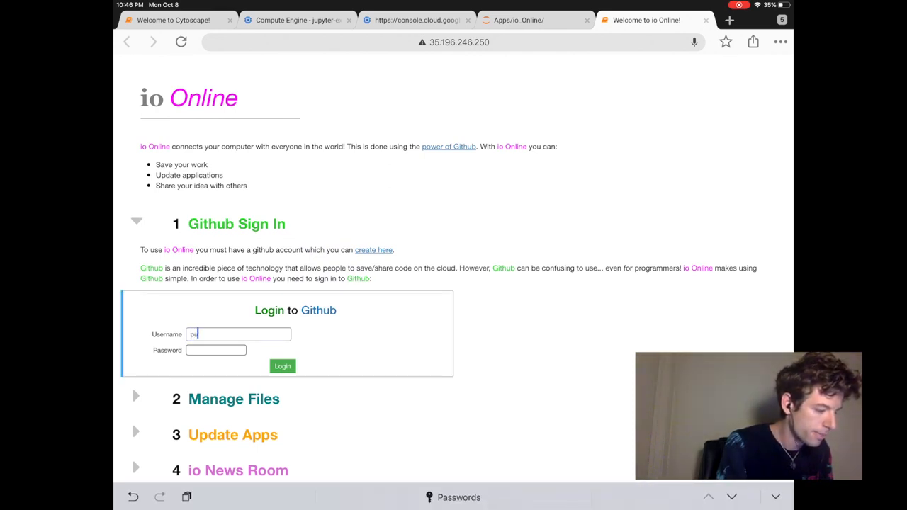
type("pupster900")
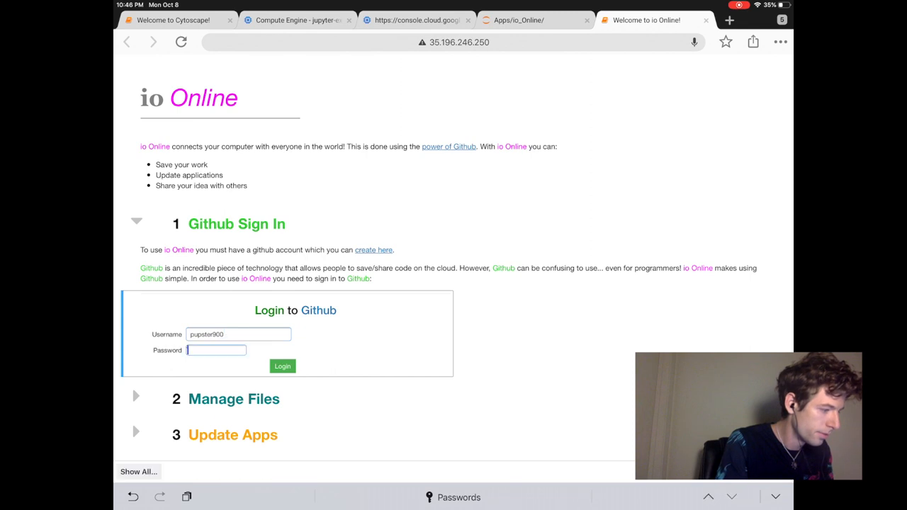
type("••")
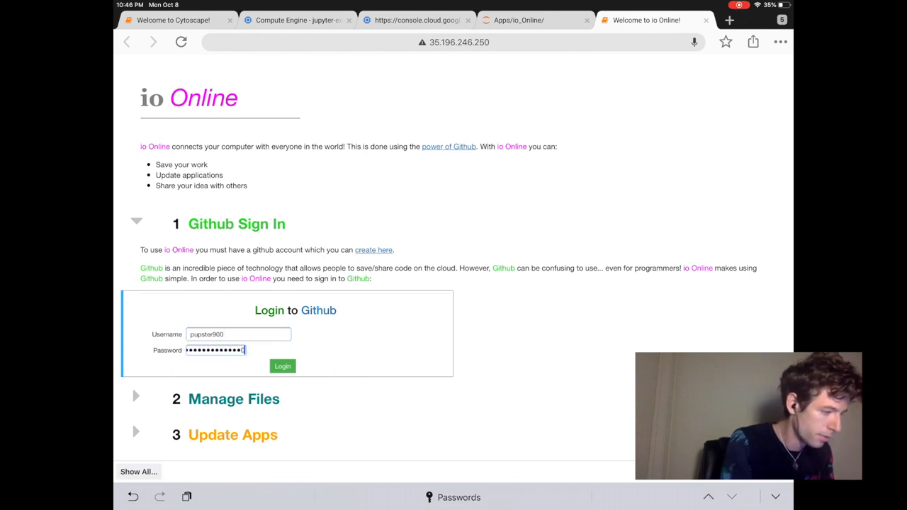
left_click(282, 366)
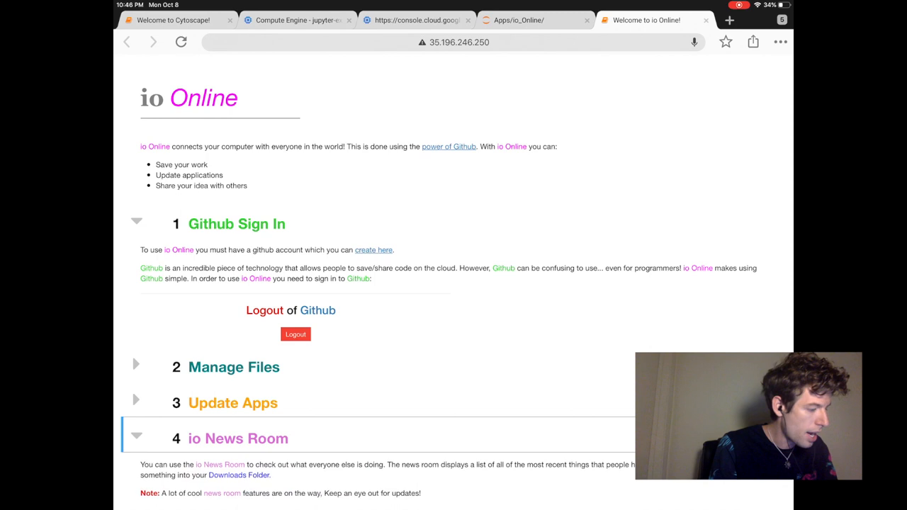
- Under Manage Files > Public, add the Public_Profile folder to publish it to GitHub
scroll("down", 3)
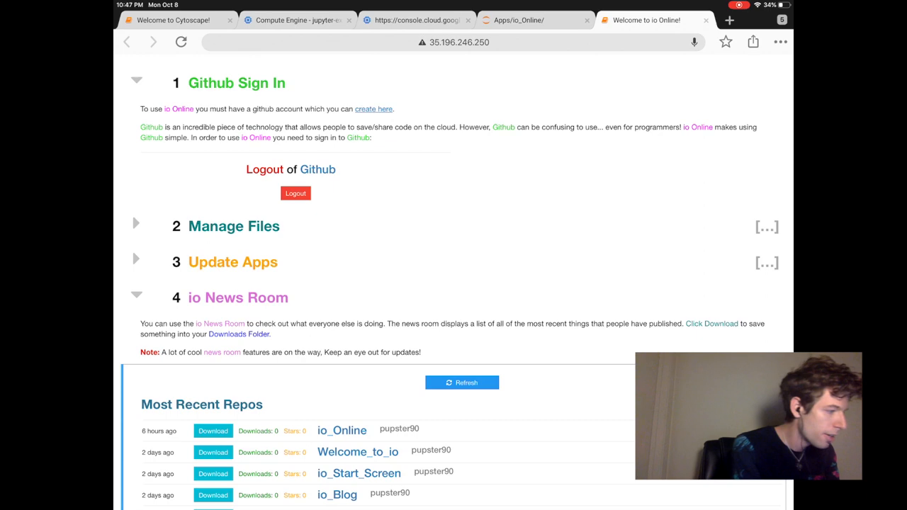
left_click(136, 224)
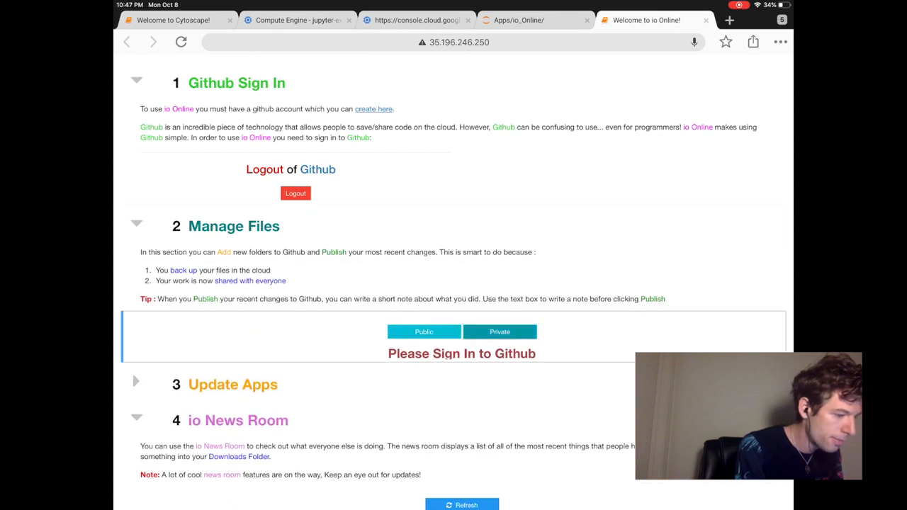
left_click(423, 331)
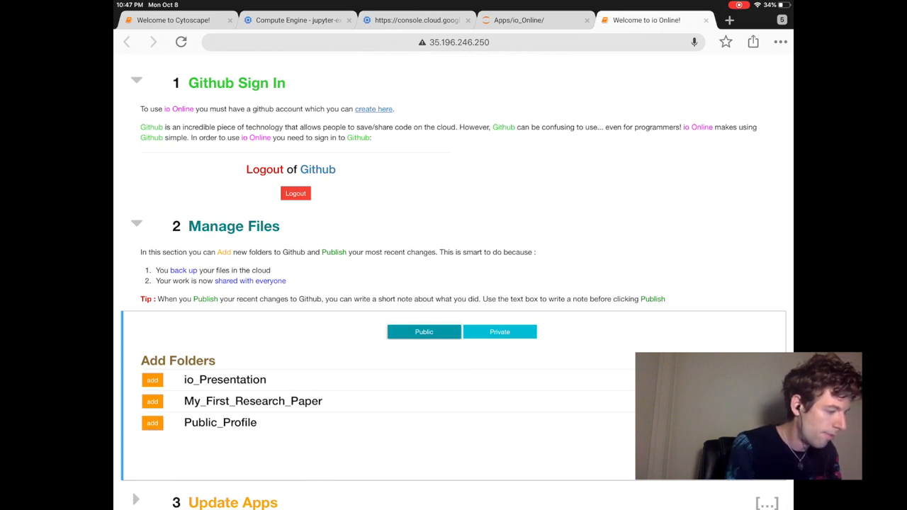
left_click(154, 422)
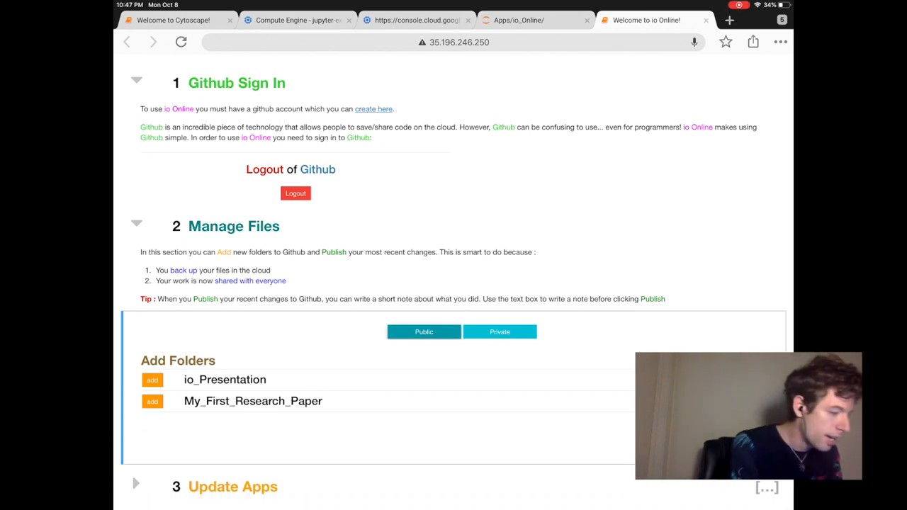
- Scroll the page to confirm Public_Profile appears among the most recent repos
scroll("down", 3)
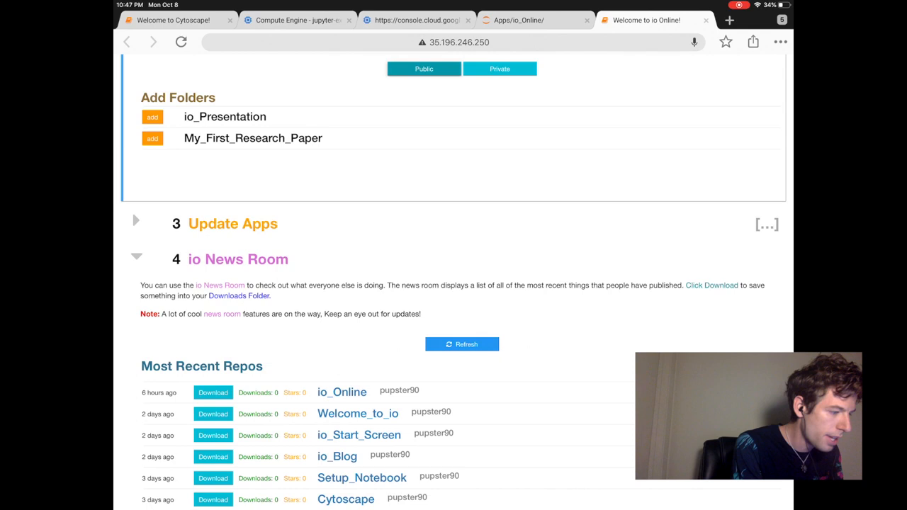
scroll("up", 3)
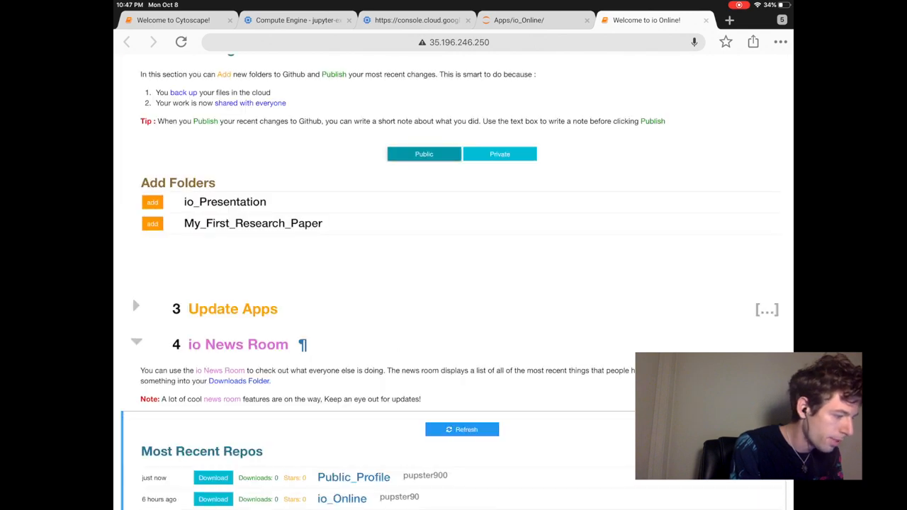
scroll("down", 3)
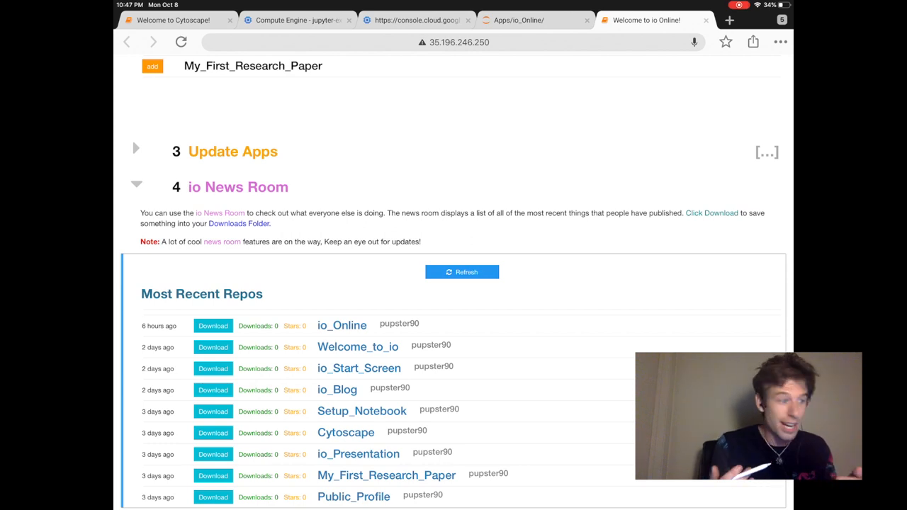
scroll("up", 3)
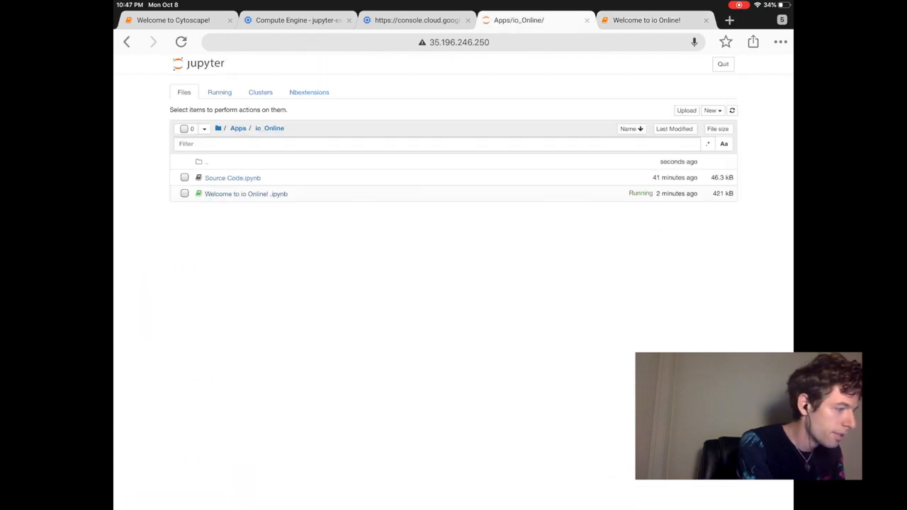
- Open Downloads/Public_Profile/Profile.ipynb and scroll through to verify the new photo
left_click(218, 127)
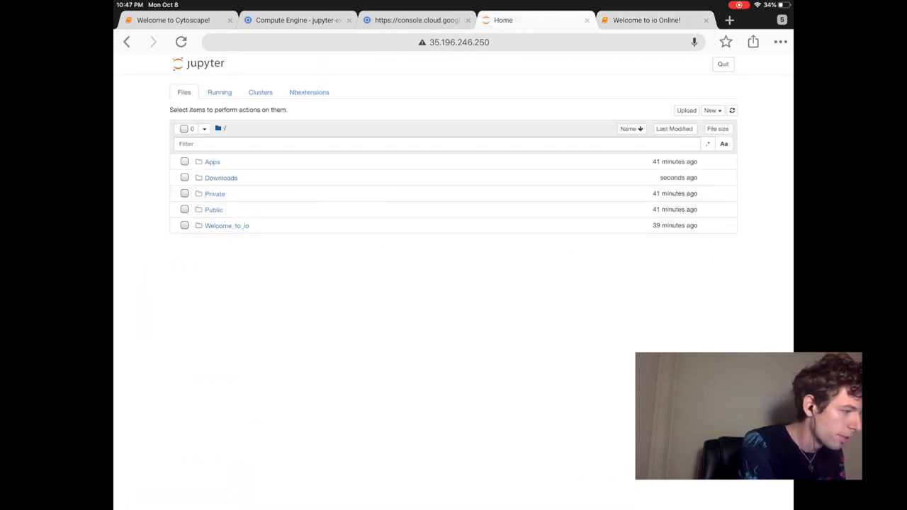
left_click(221, 179)
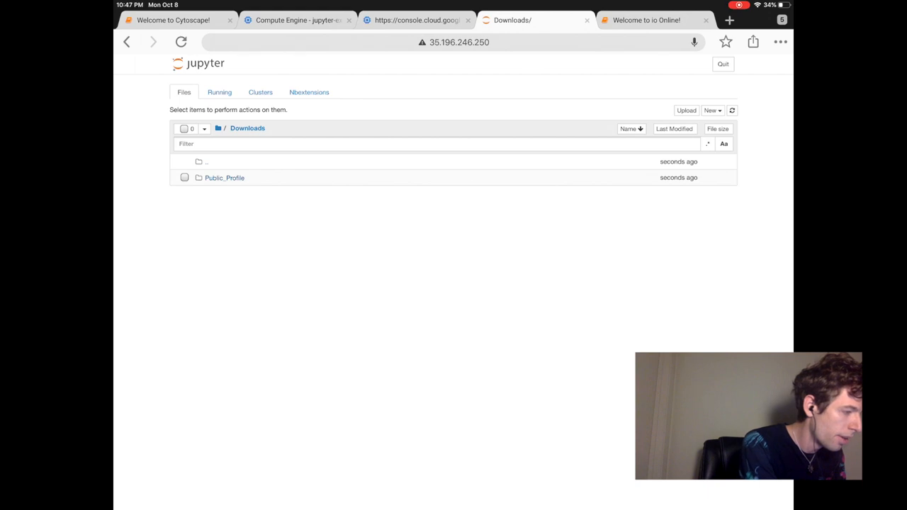
left_click(224, 179)
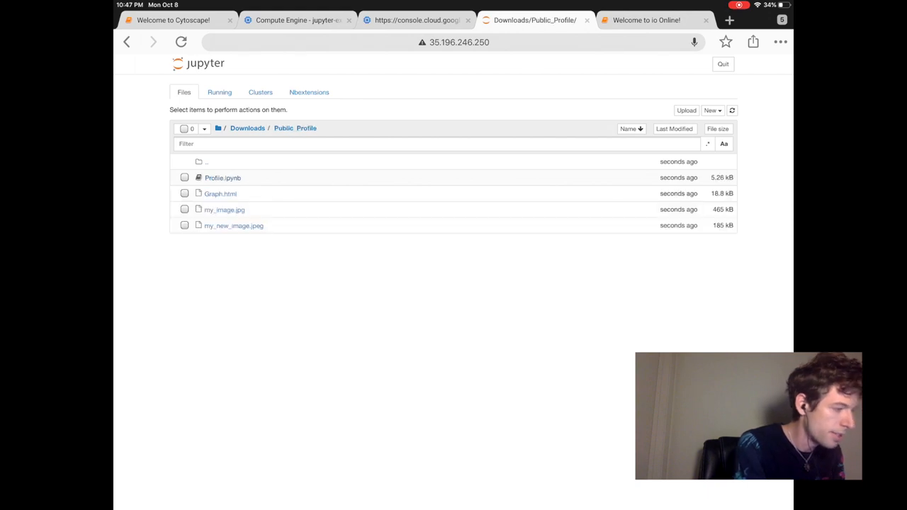
left_click(222, 178)
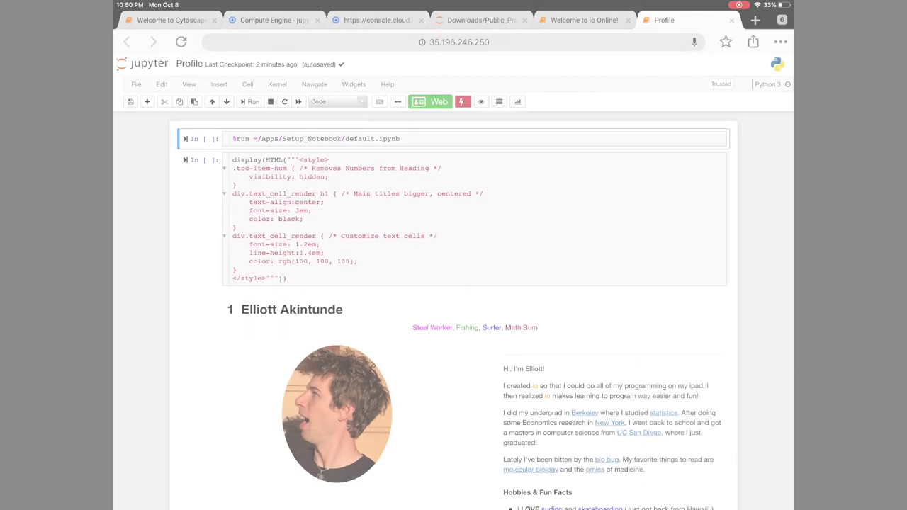
scroll("down", 3)
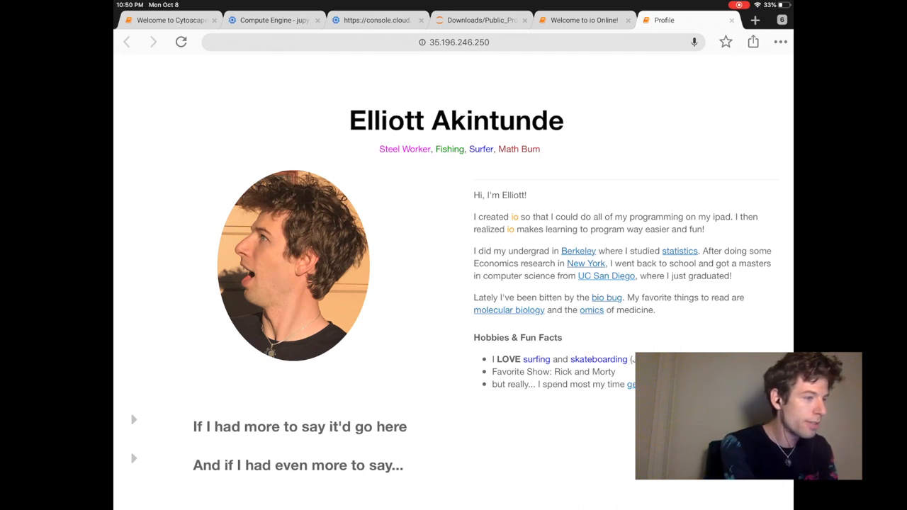
left_click(482, 19)
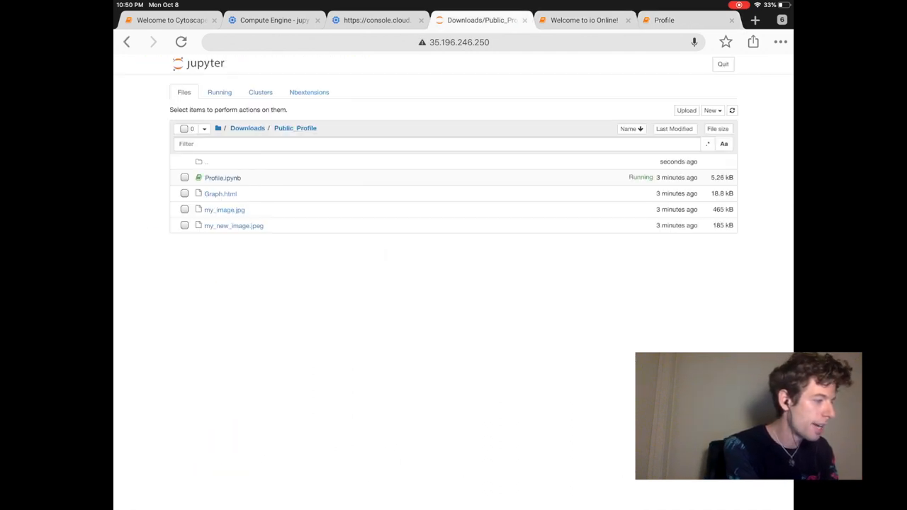